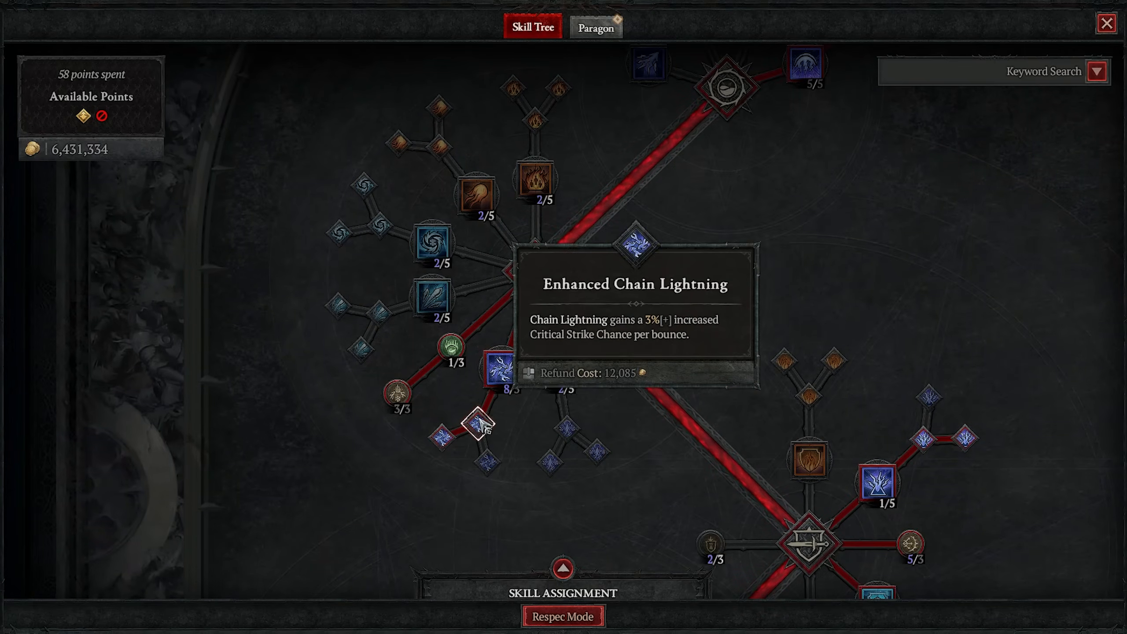
pyautogui.moveTo(442, 437)
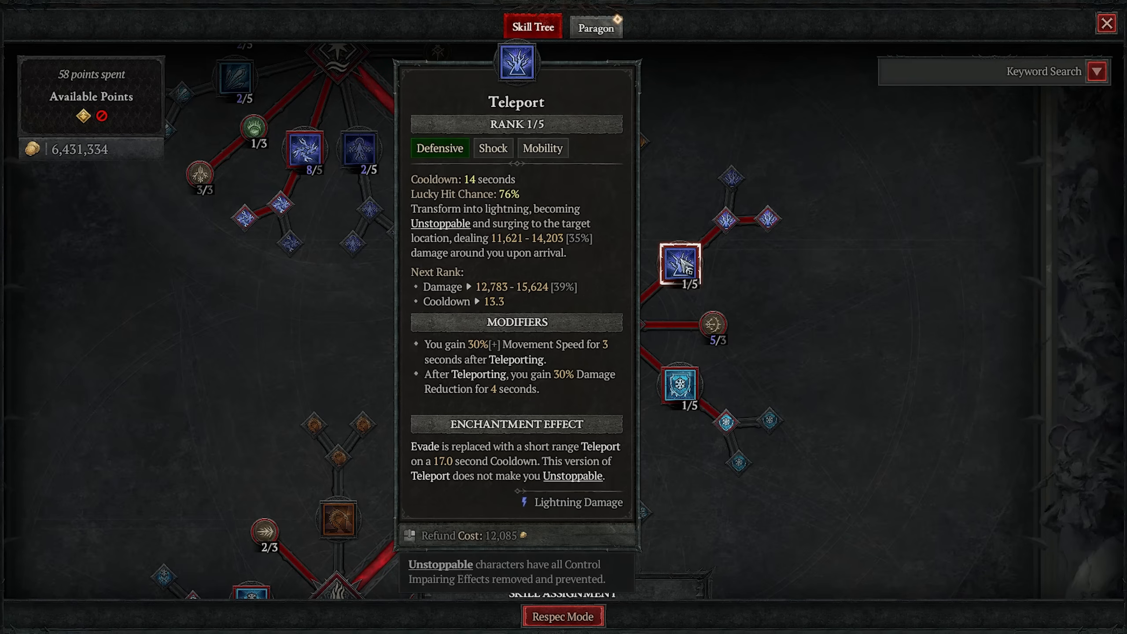
pyautogui.moveTo(693, 276)
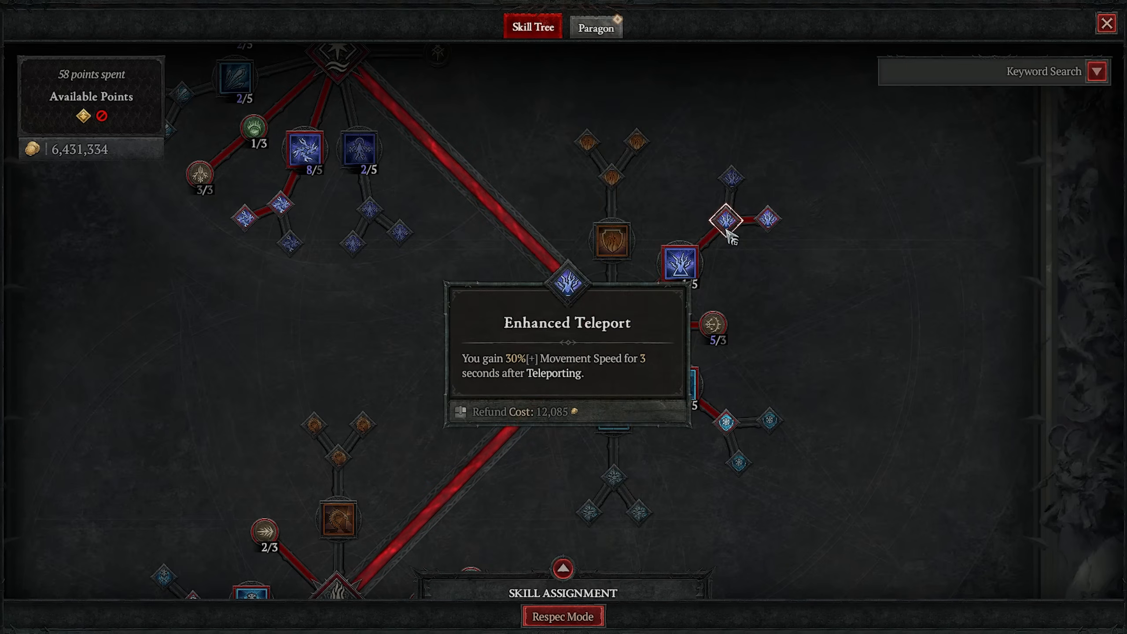
pyautogui.moveTo(774, 225)
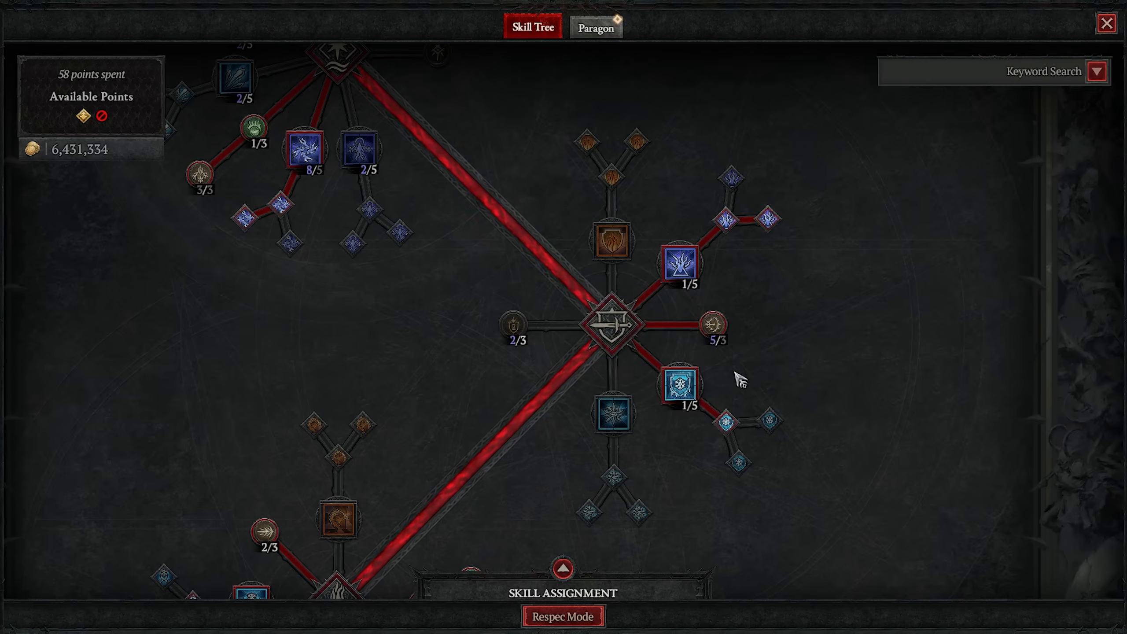
pyautogui.moveTo(727, 431)
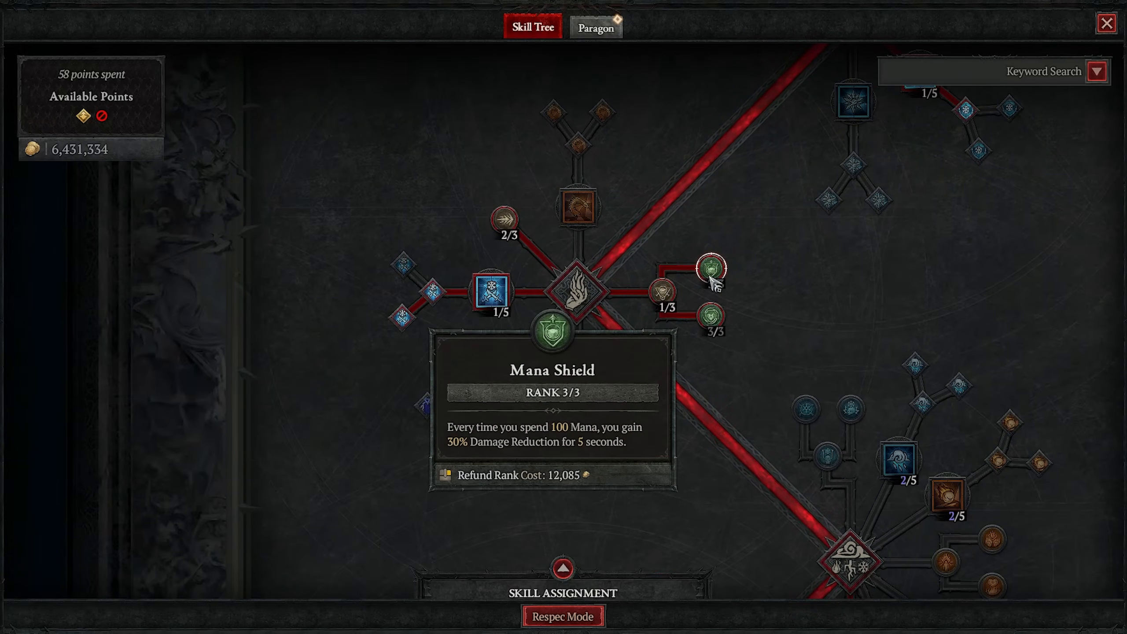
pyautogui.moveTo(710, 319)
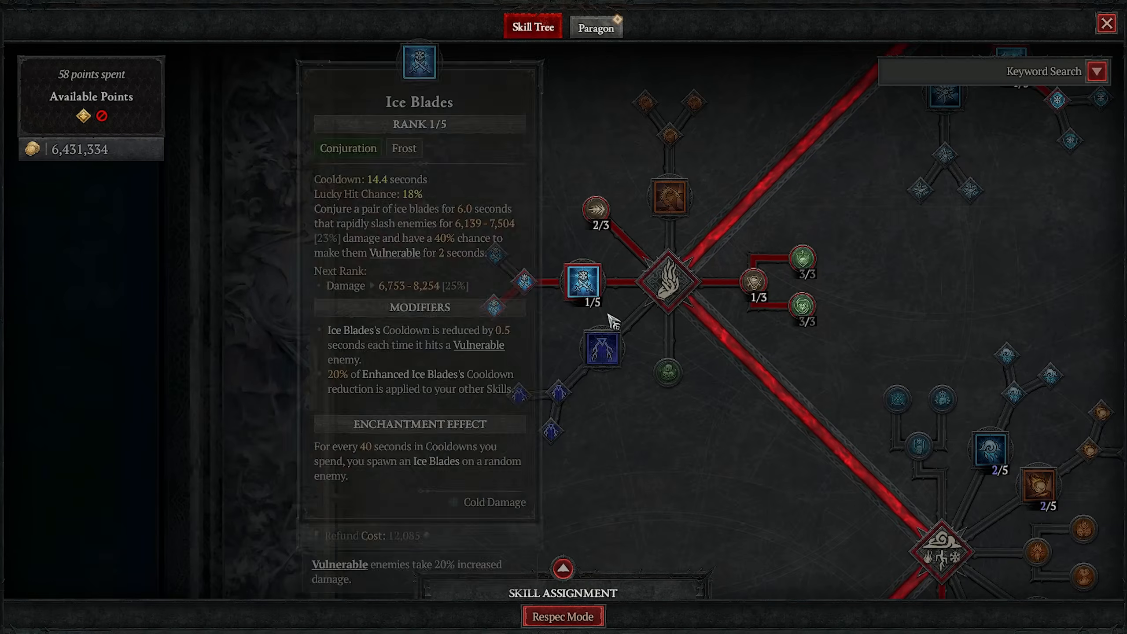
pyautogui.moveTo(554, 315)
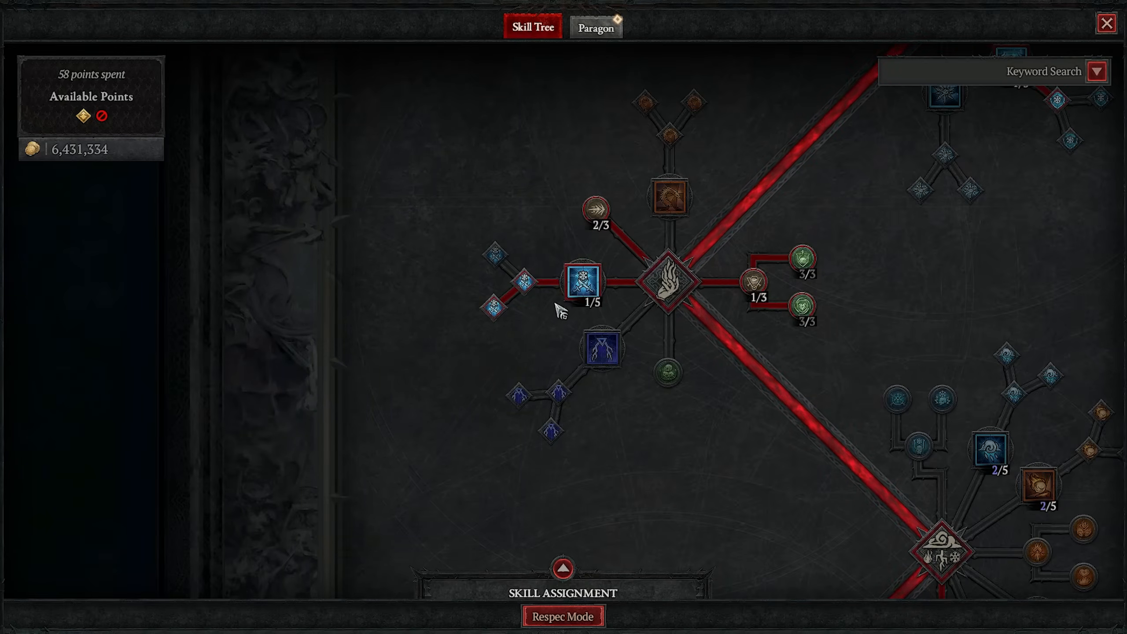
pyautogui.moveTo(538, 327)
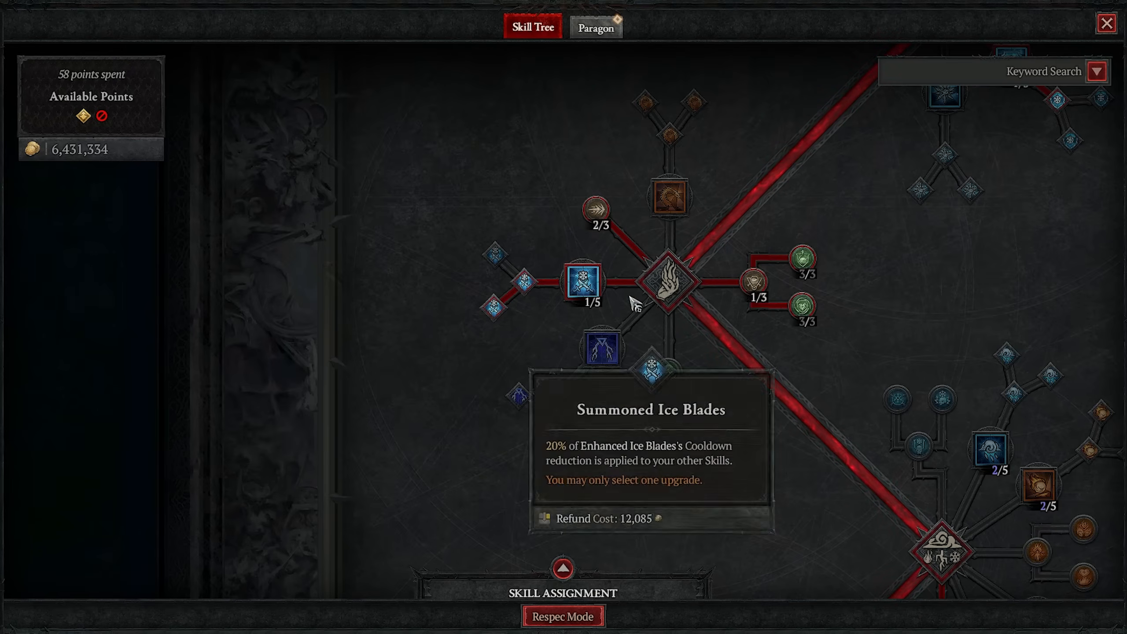
pyautogui.moveTo(548, 344)
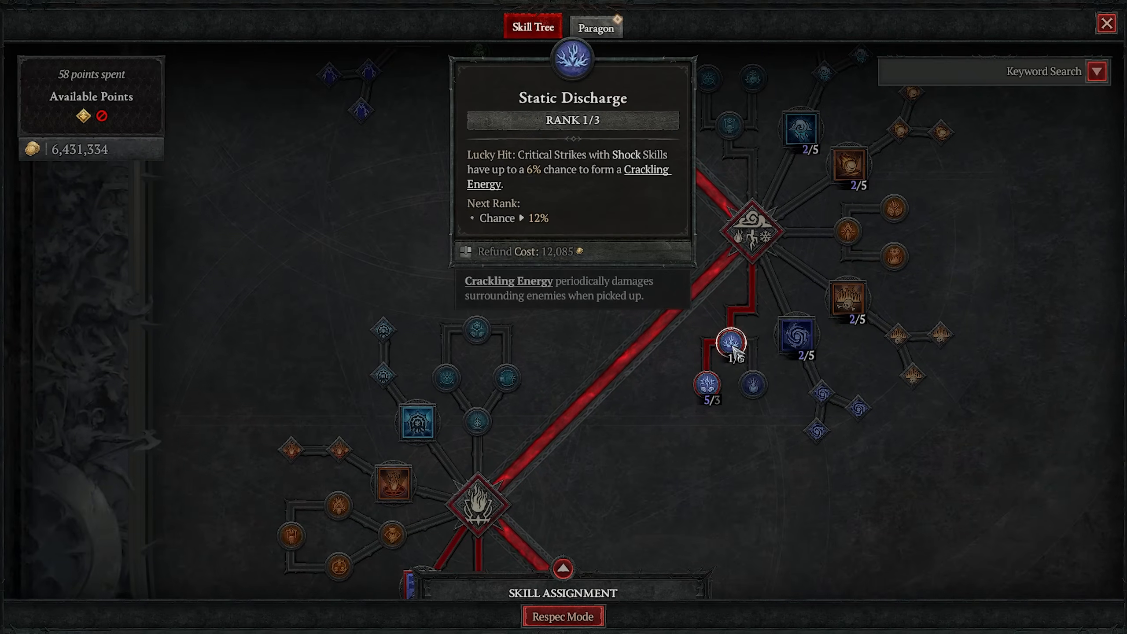
pyautogui.moveTo(710, 387)
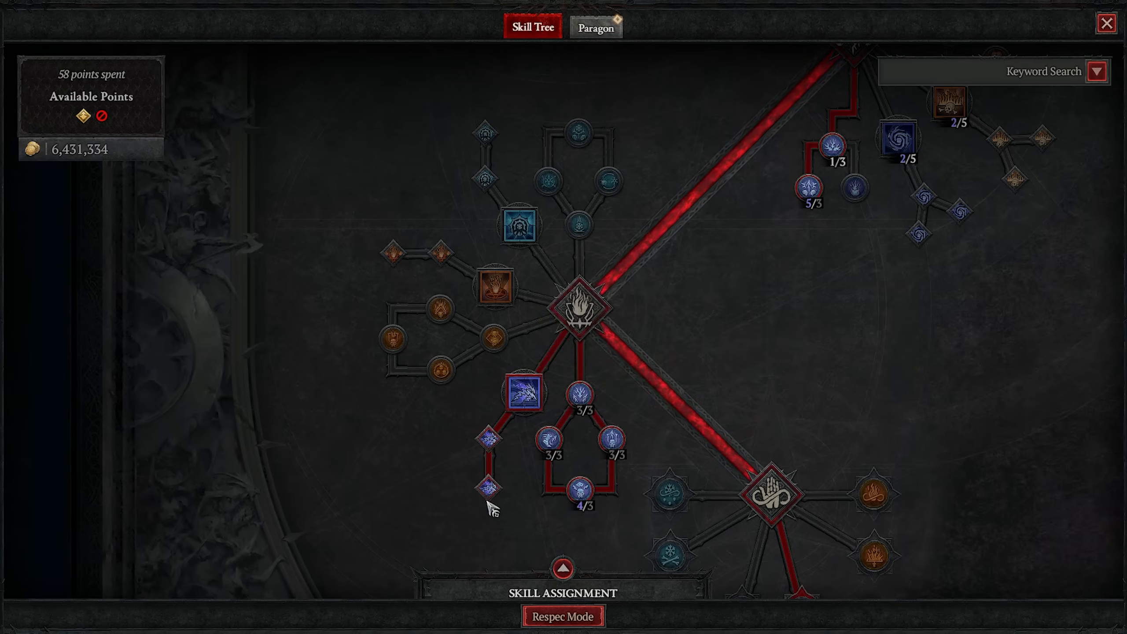
pyautogui.moveTo(491, 491)
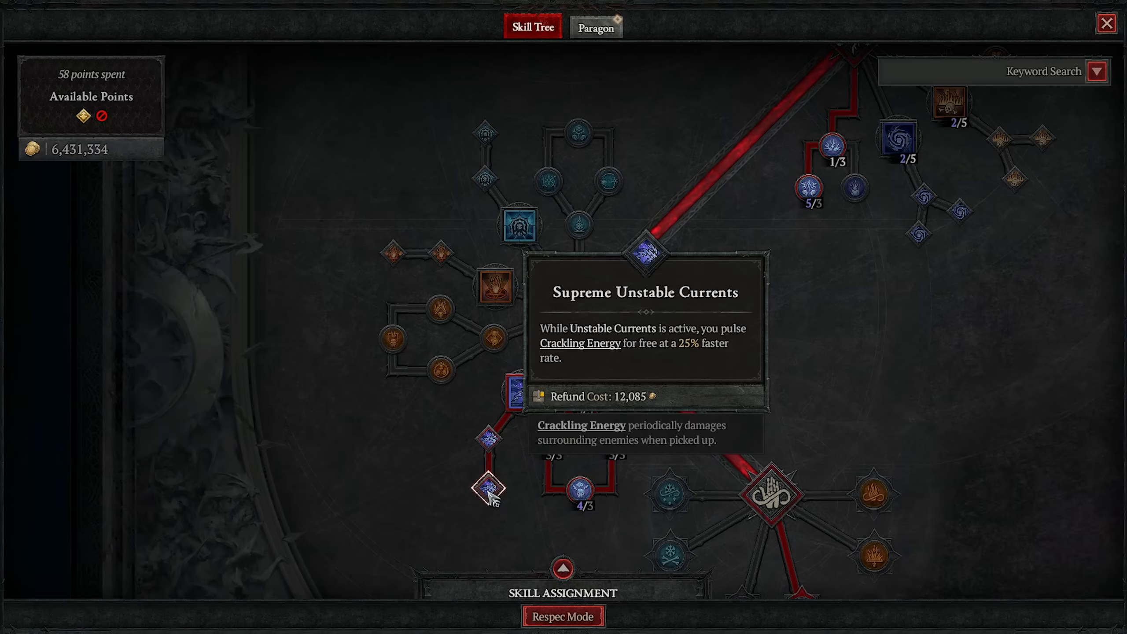
pyautogui.moveTo(486, 443)
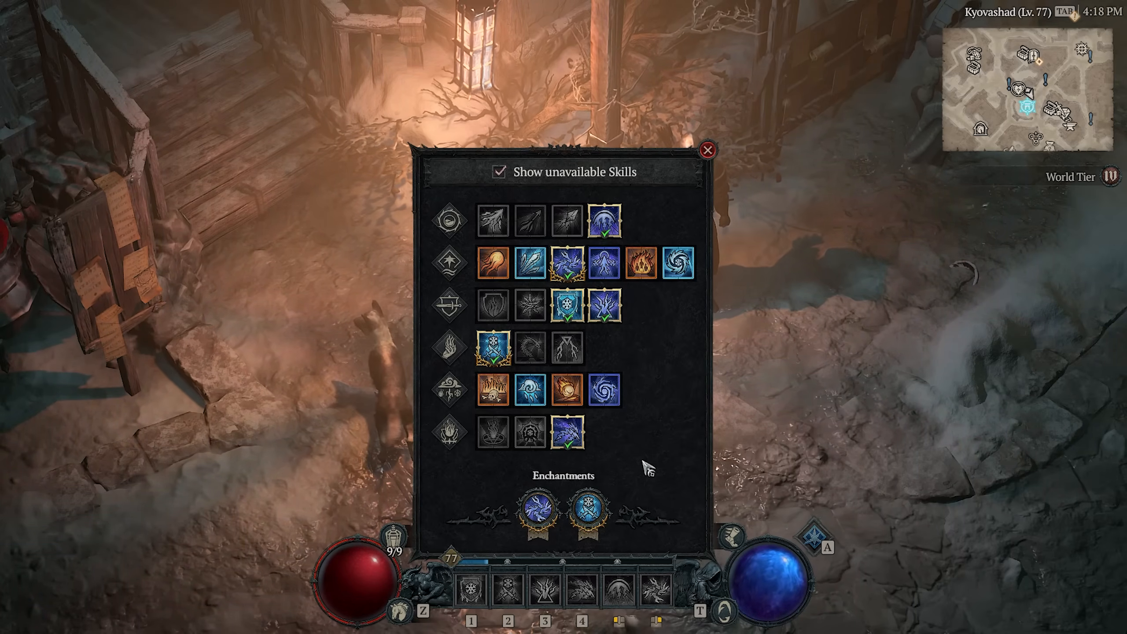
pyautogui.moveTo(528, 221)
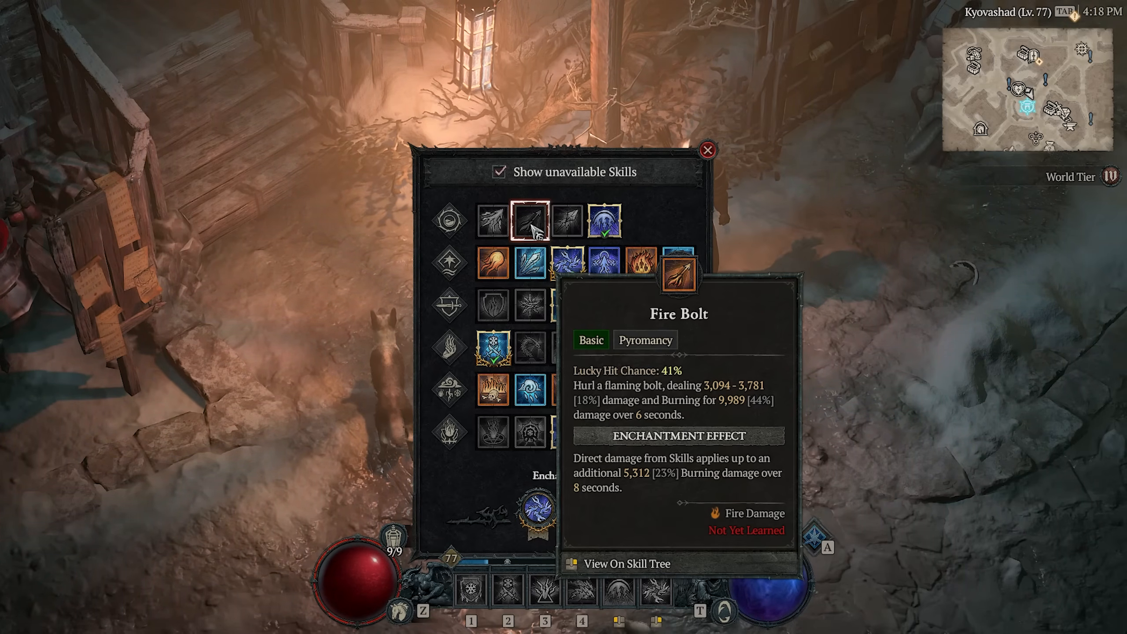
pyautogui.moveTo(530, 349)
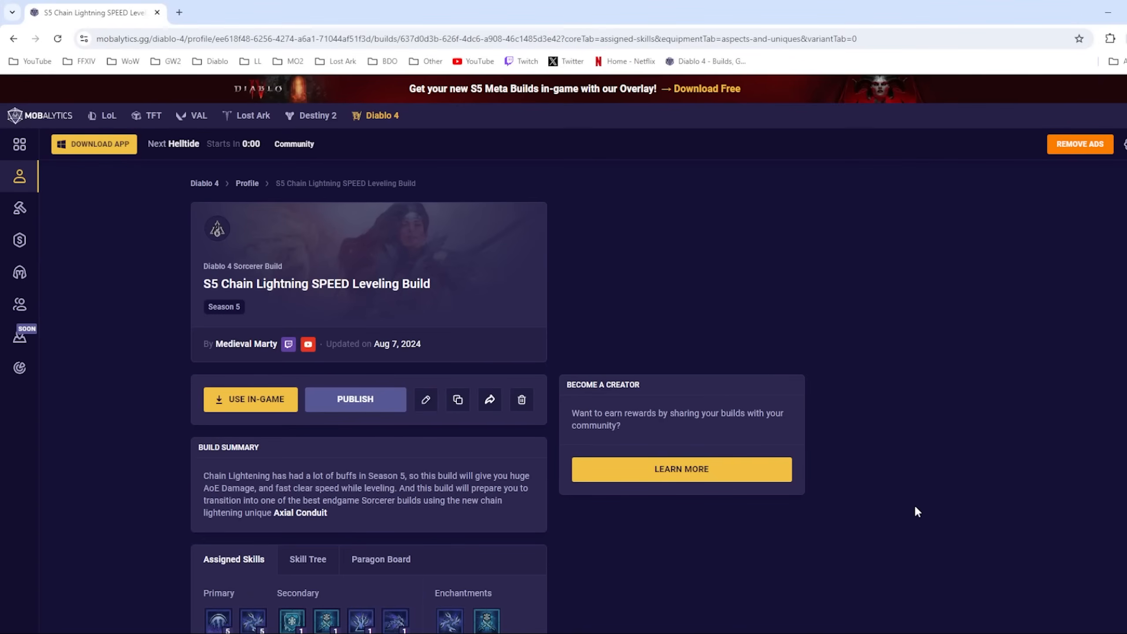
# Scroll the build page down to the Aspects & Uniques list and gems section
pyautogui.scroll(-3)
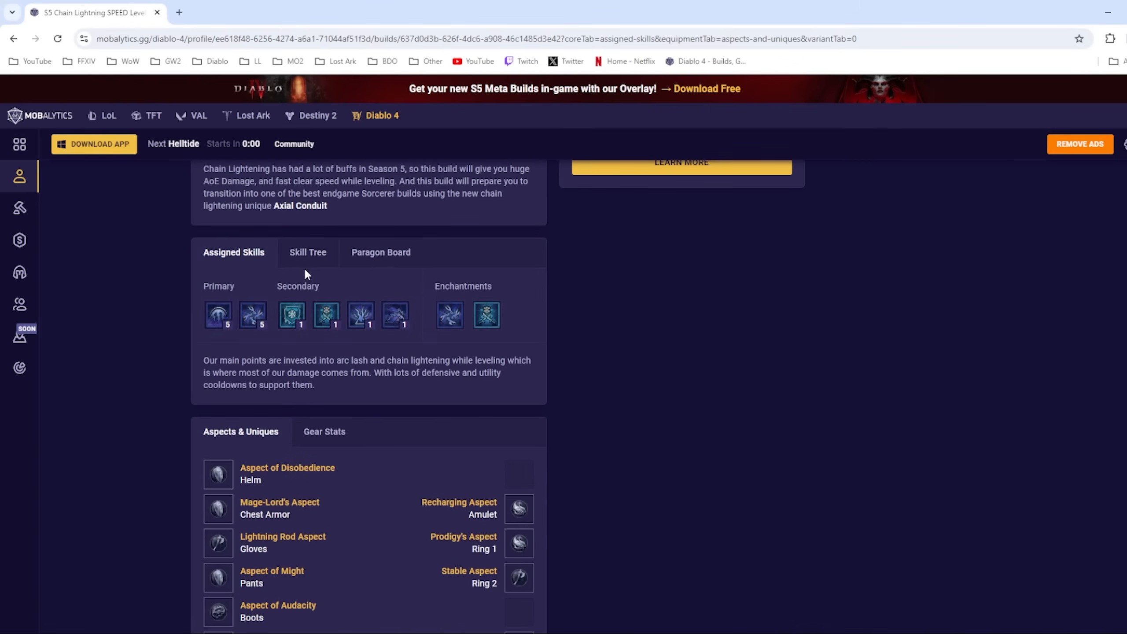
pyautogui.moveTo(881, 401)
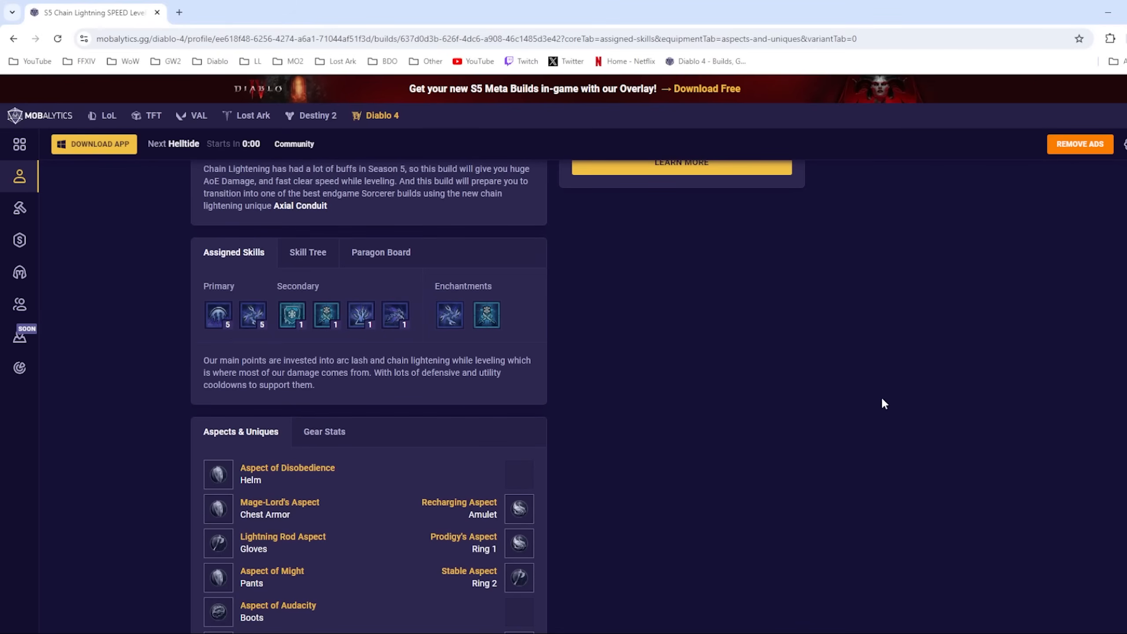
pyautogui.moveTo(837, 391)
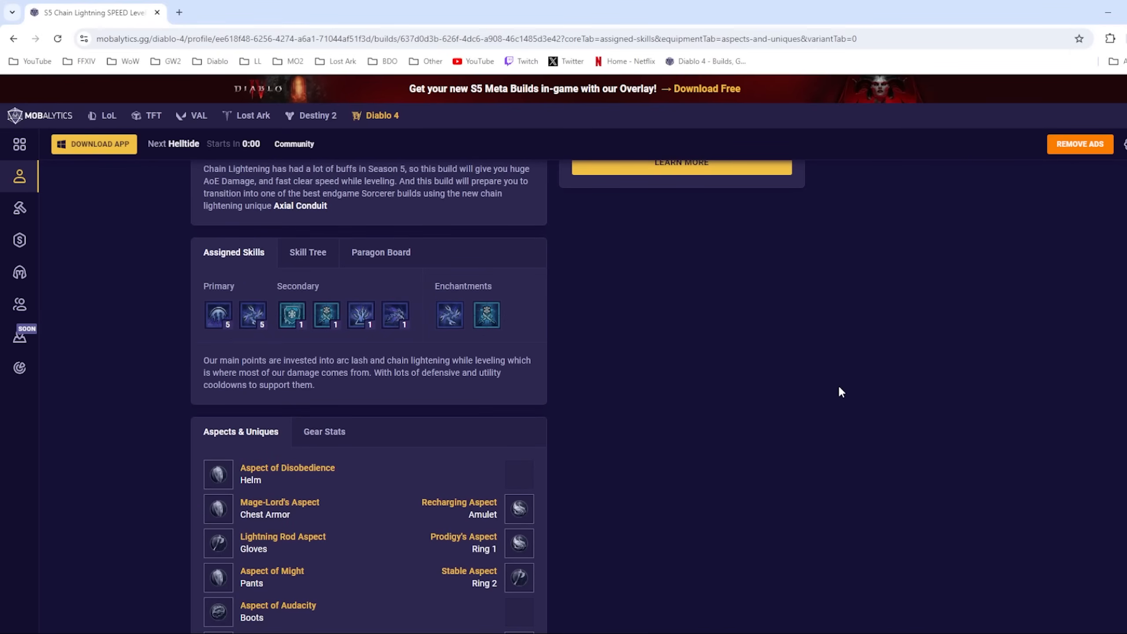
pyautogui.scroll(-3)
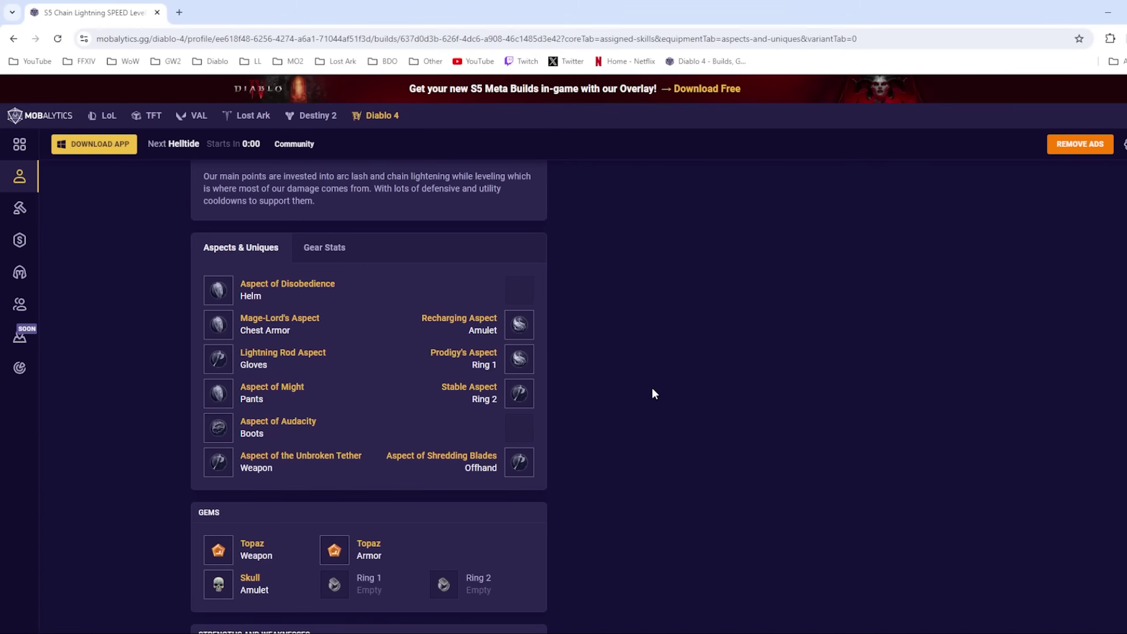
pyautogui.moveTo(653, 406)
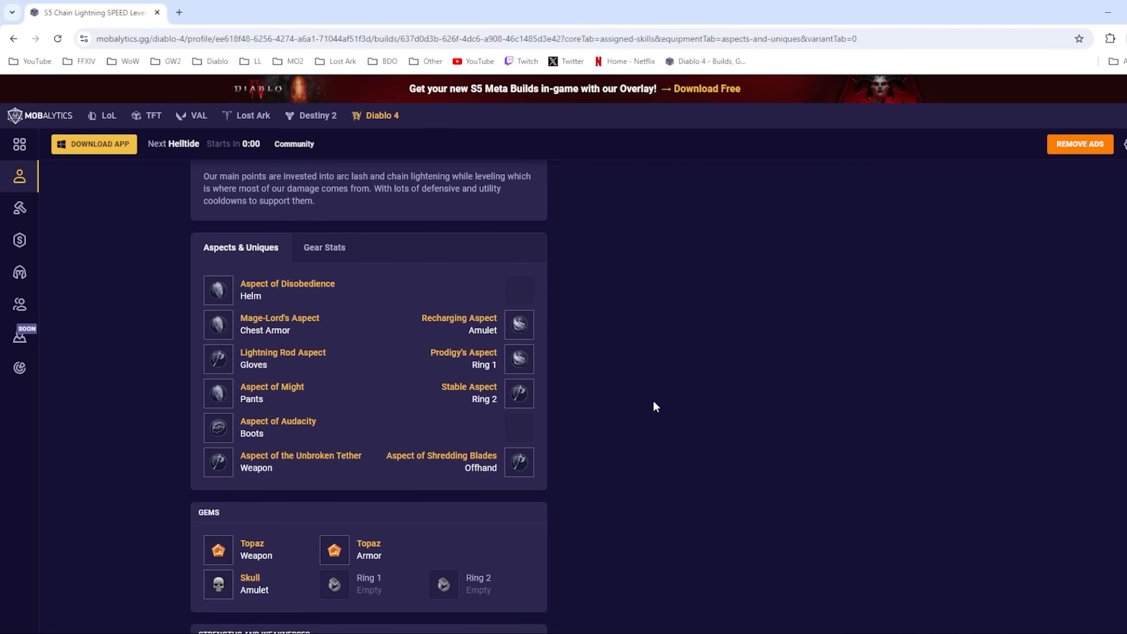
pyautogui.moveTo(588, 331)
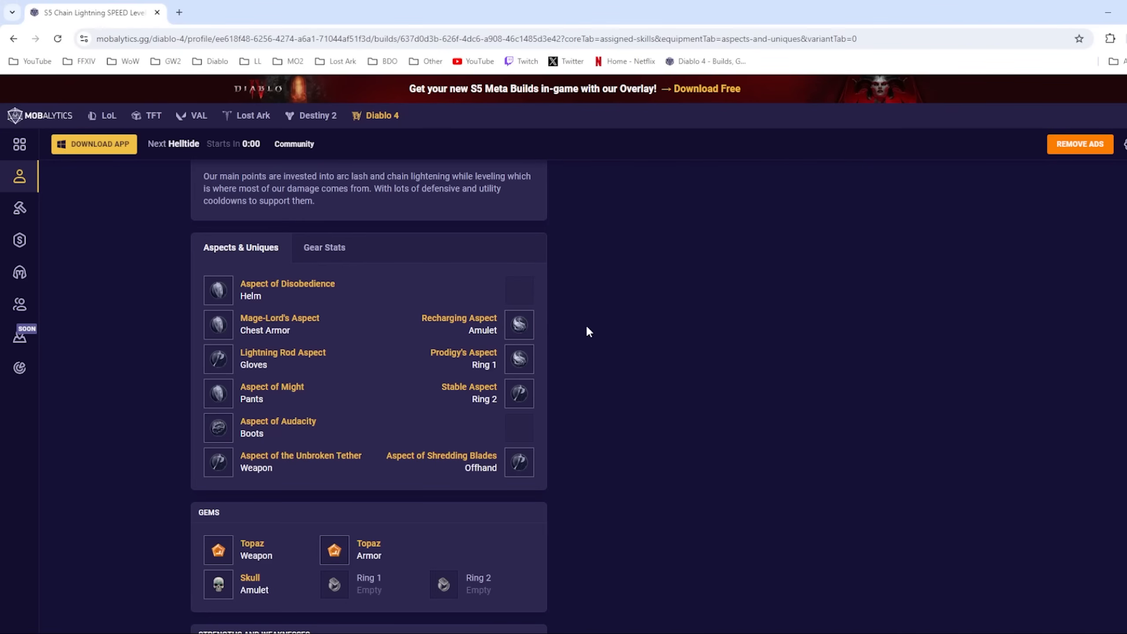
pyautogui.moveTo(637, 340)
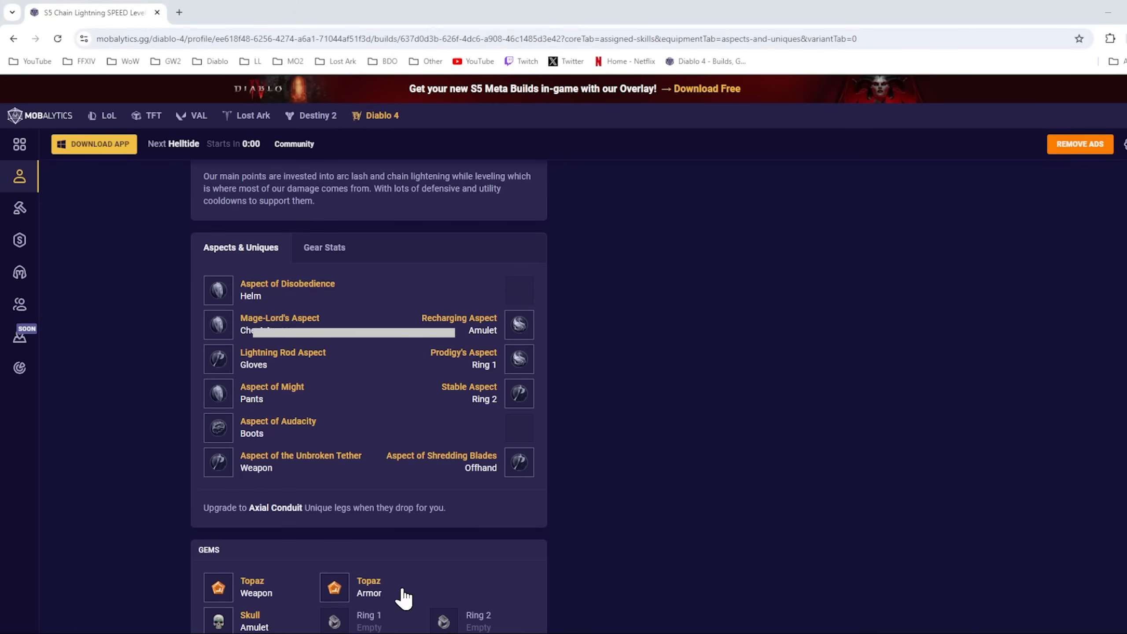
pyautogui.moveTo(520, 324)
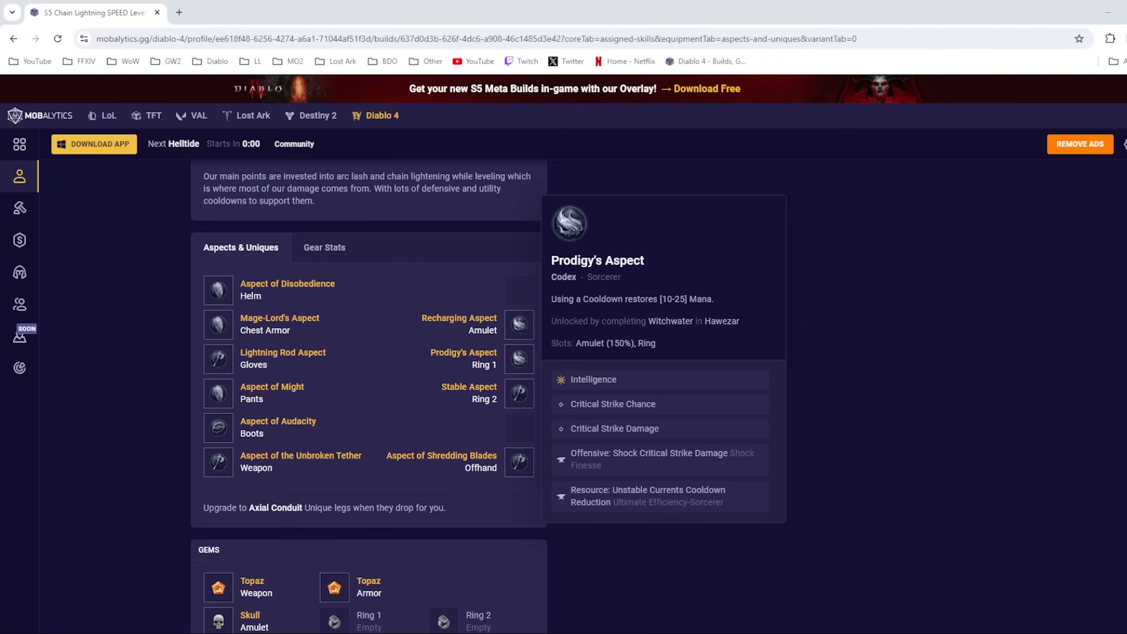
pyautogui.moveTo(520, 393)
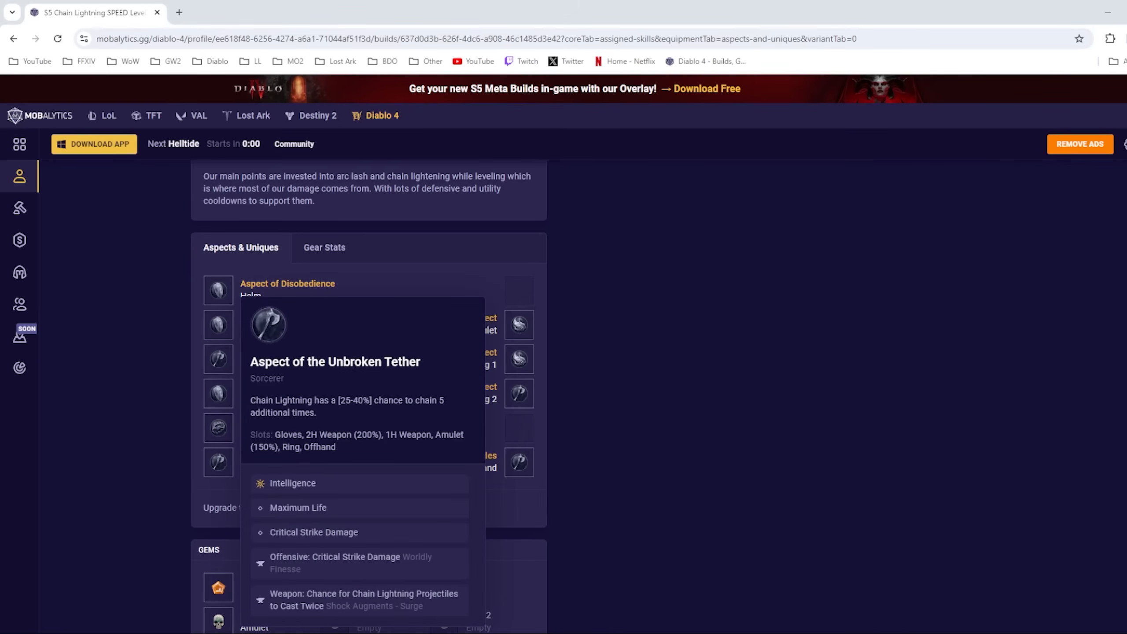
pyautogui.moveTo(519, 462)
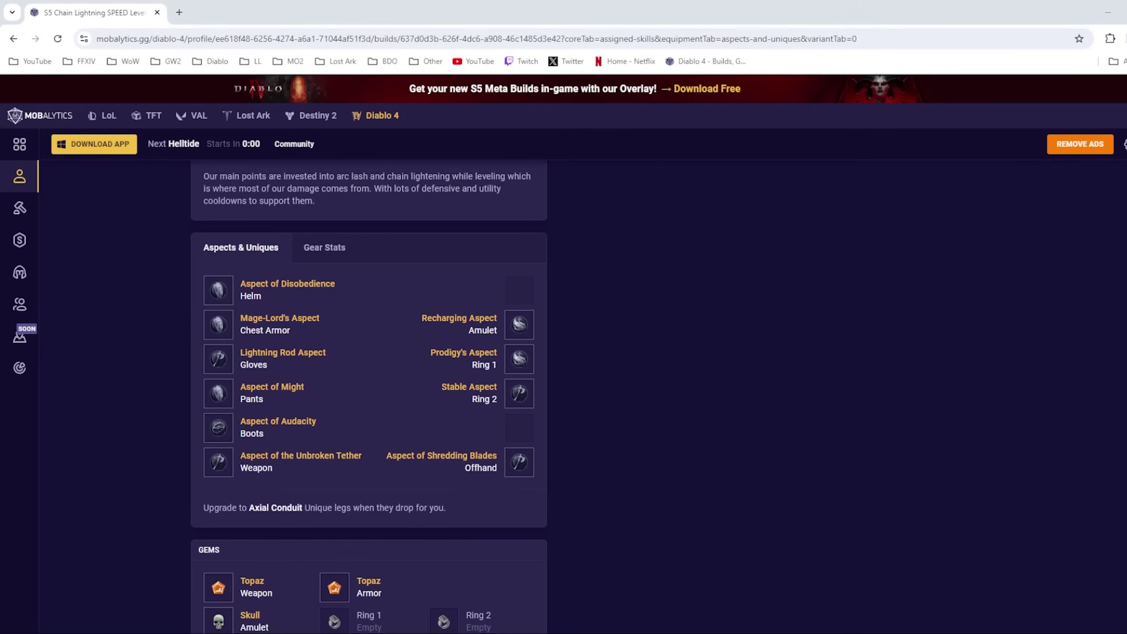
pyautogui.moveTo(218, 290)
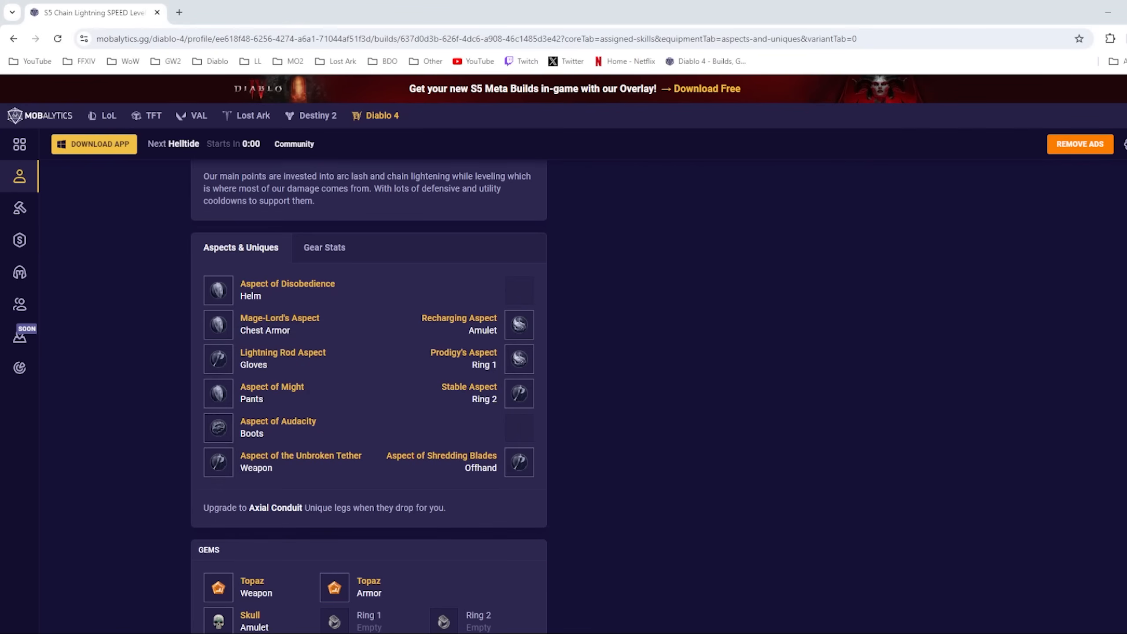
# Switch to Gear Stats and review per-slot affix cards down to Weapon and Offhand, then back to Helm
pyautogui.click(324, 247)
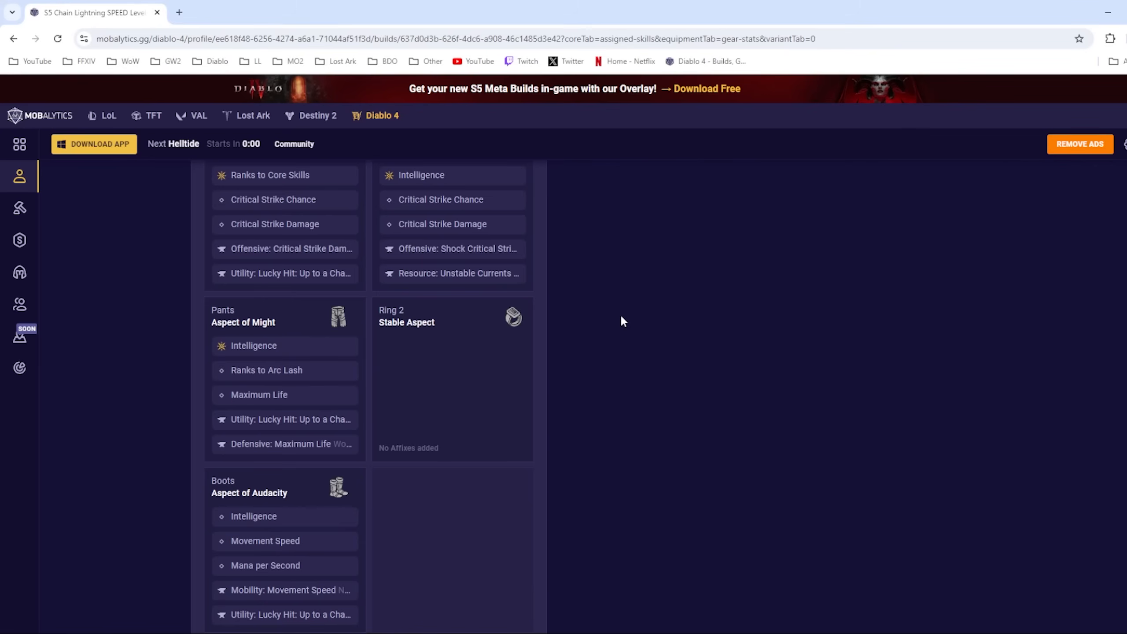
pyautogui.scroll(-3)
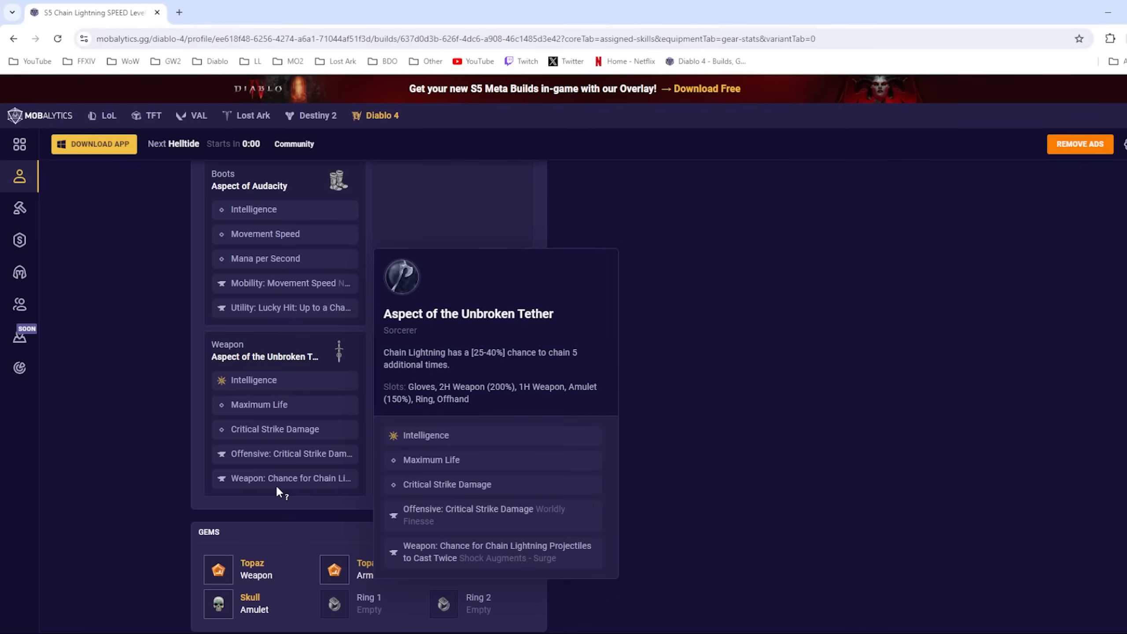
pyautogui.moveTo(626, 438)
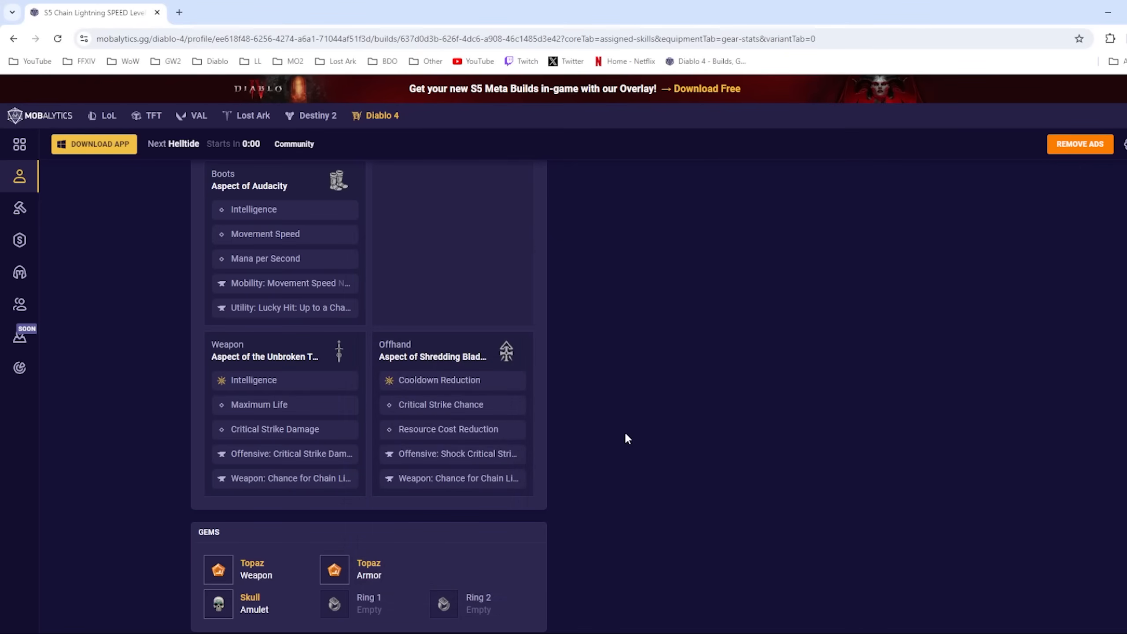
pyautogui.scroll(-3)
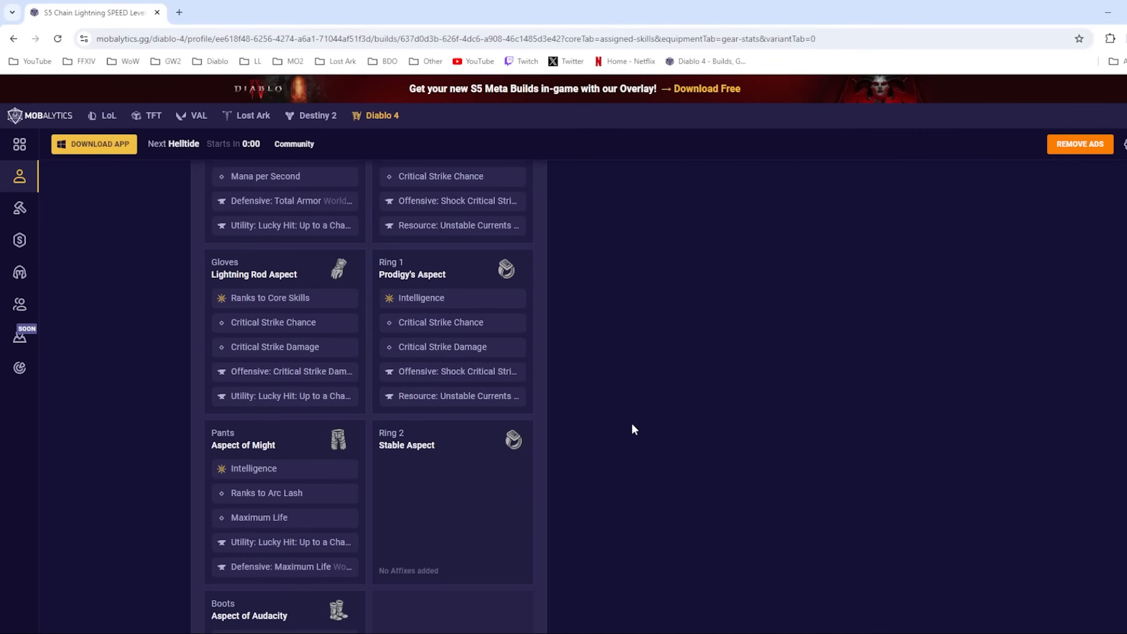
pyautogui.scroll(3)
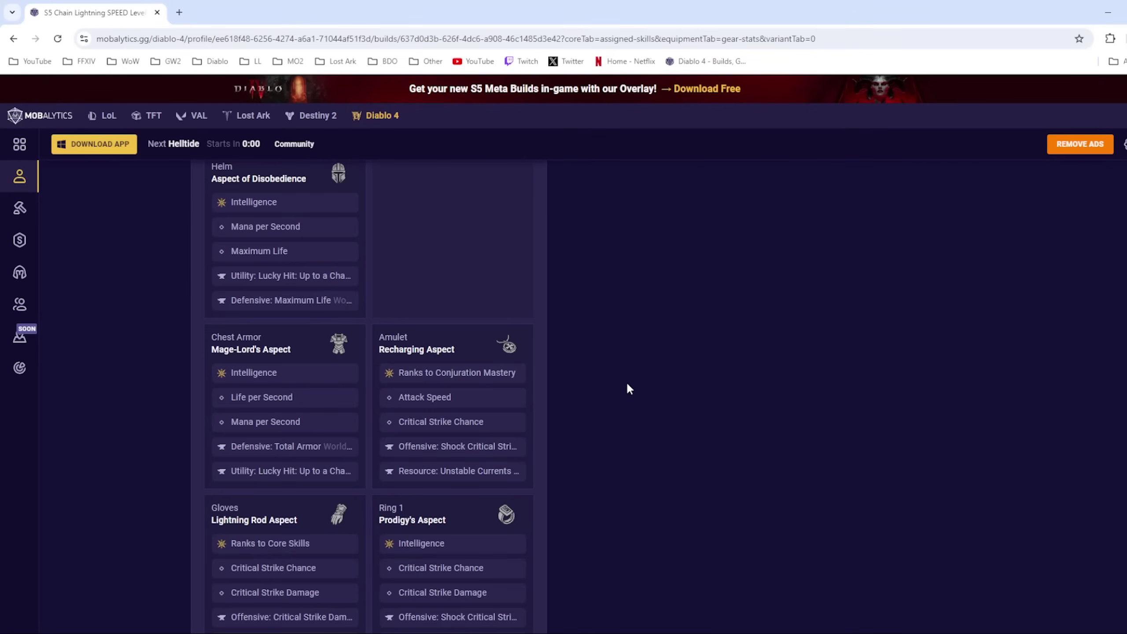
pyautogui.moveTo(283, 401)
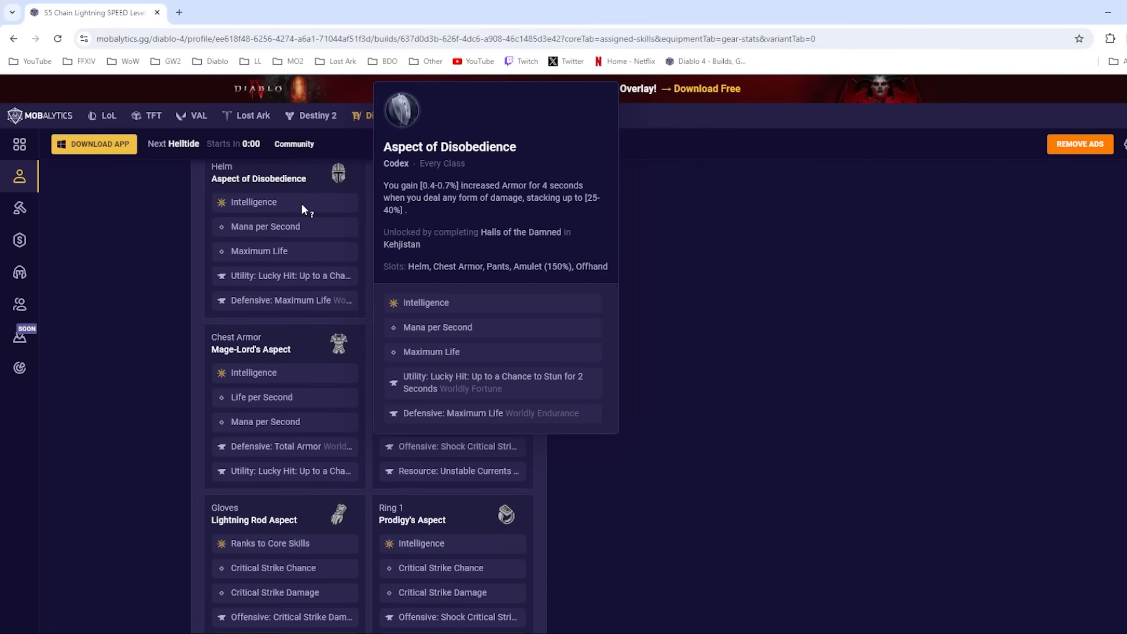
# Scroll through the remaining equipment slots' stat priorities down to the Paragon board section
pyautogui.scroll(-3)
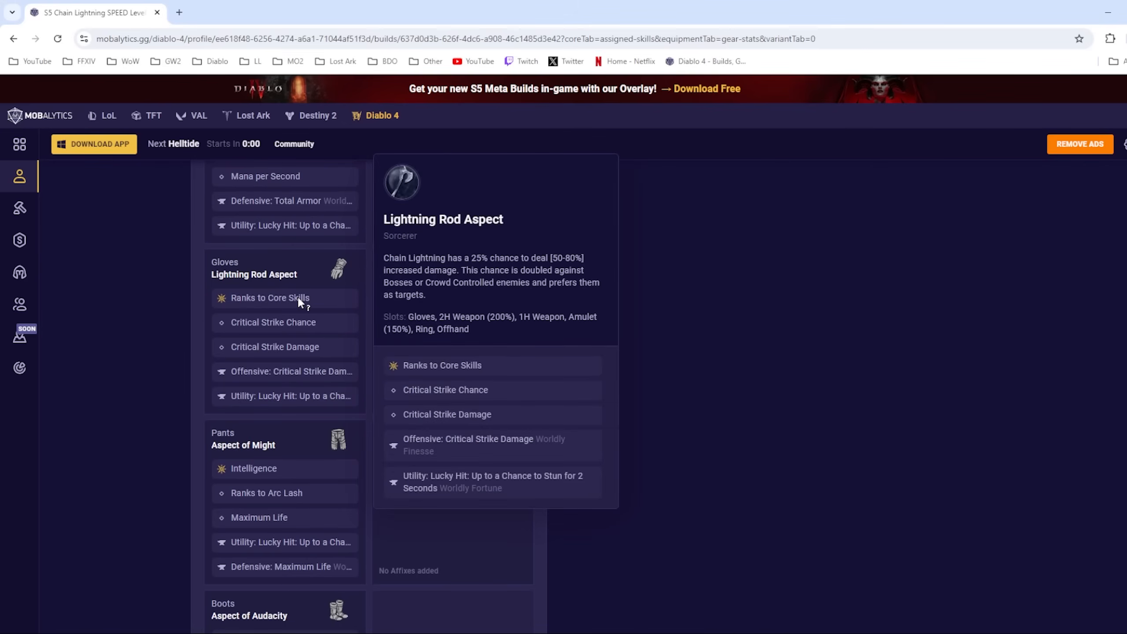
pyautogui.scroll(-3)
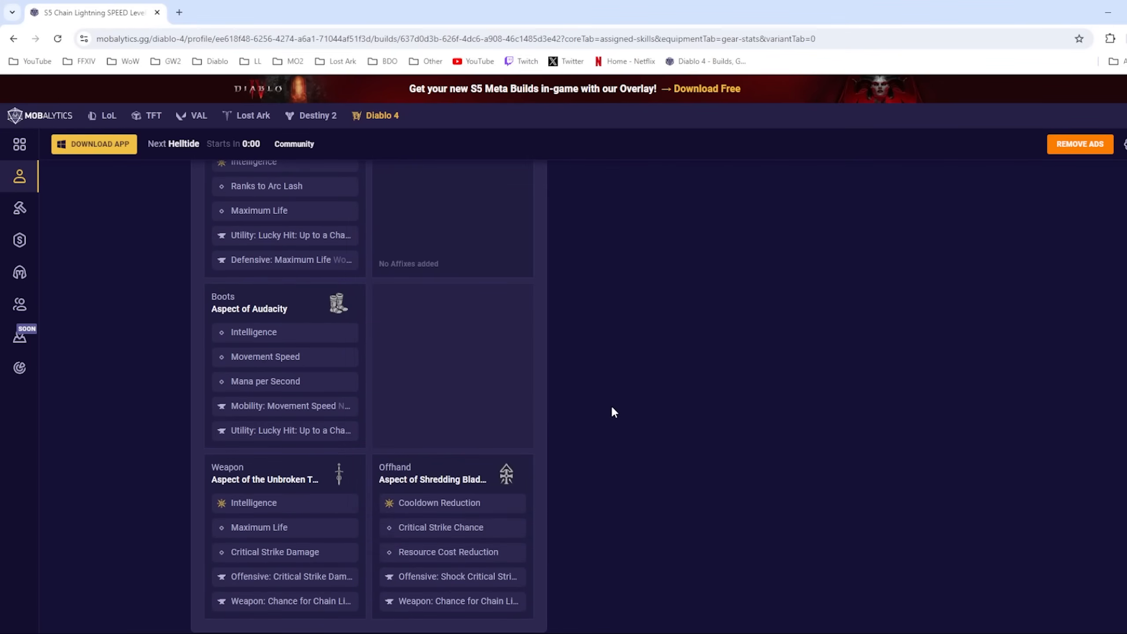
pyautogui.moveTo(608, 427)
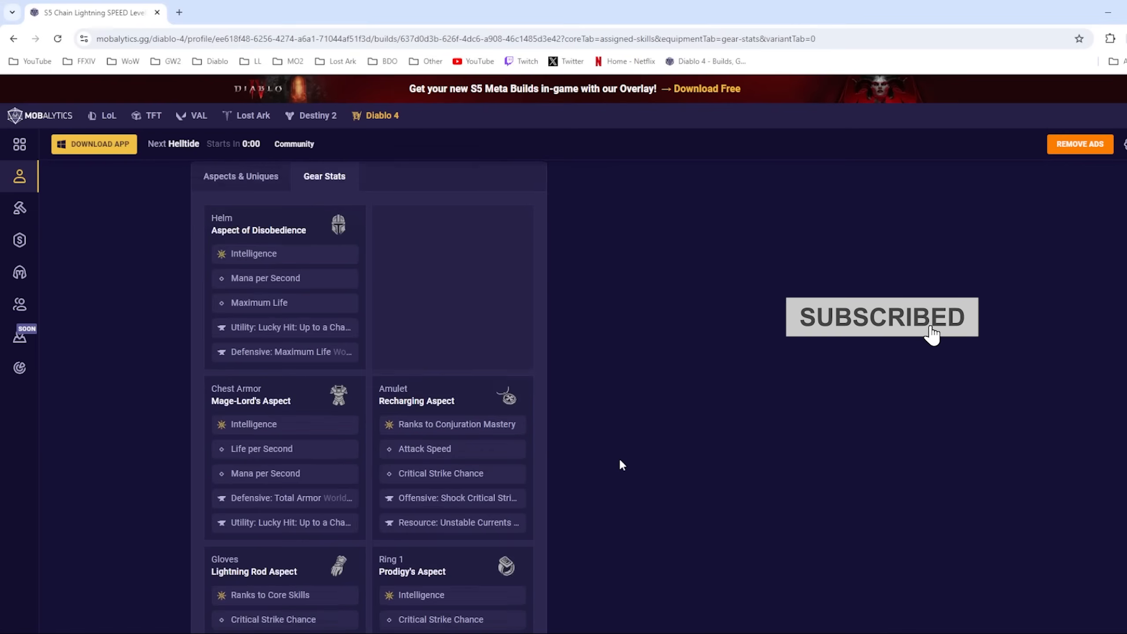
pyautogui.scroll(-3)
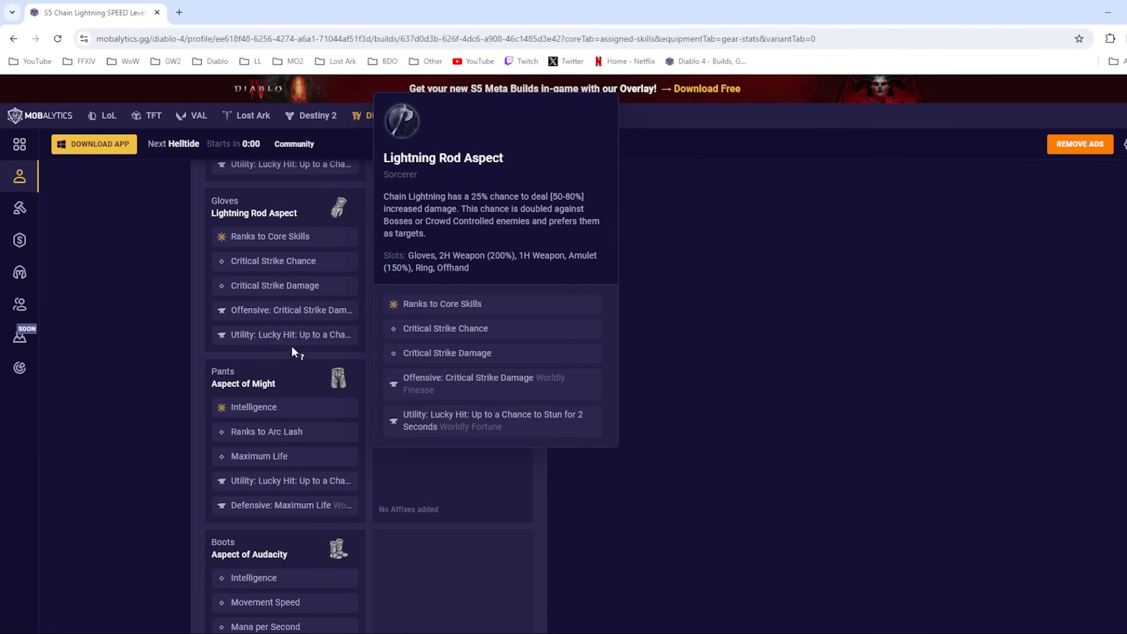
pyautogui.moveTo(294, 335)
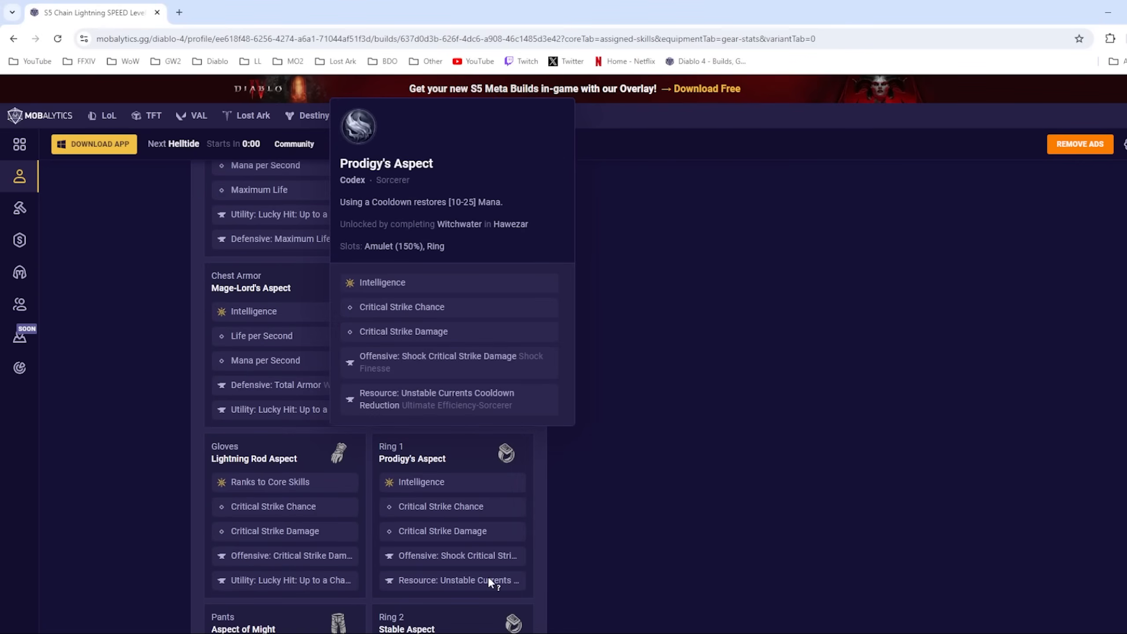
pyautogui.moveTo(398, 350)
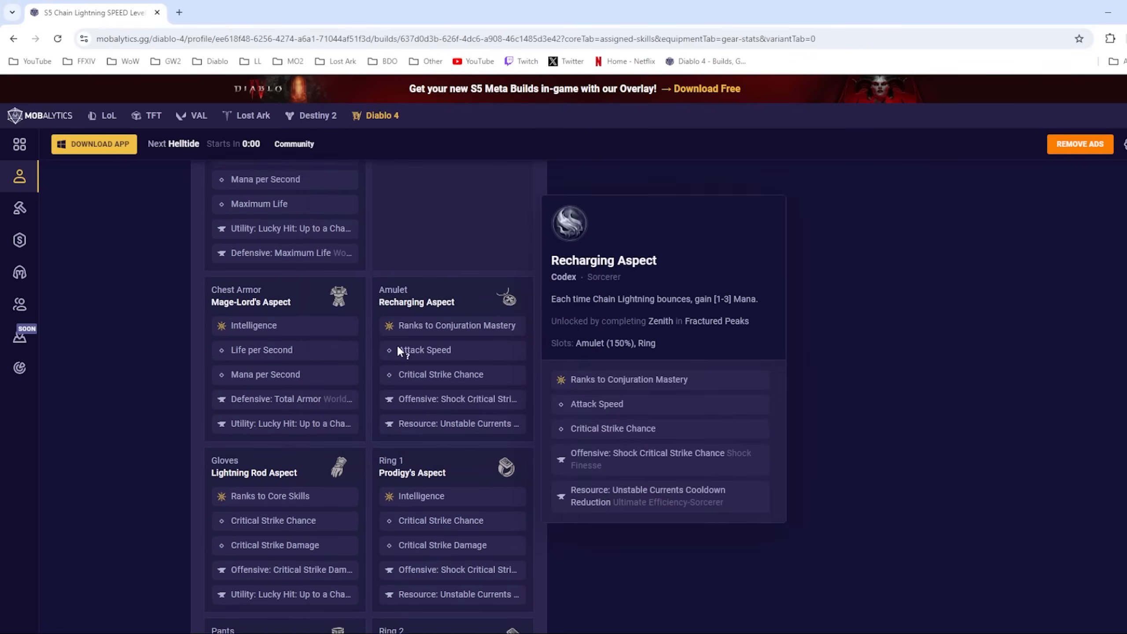
pyautogui.scroll(-3)
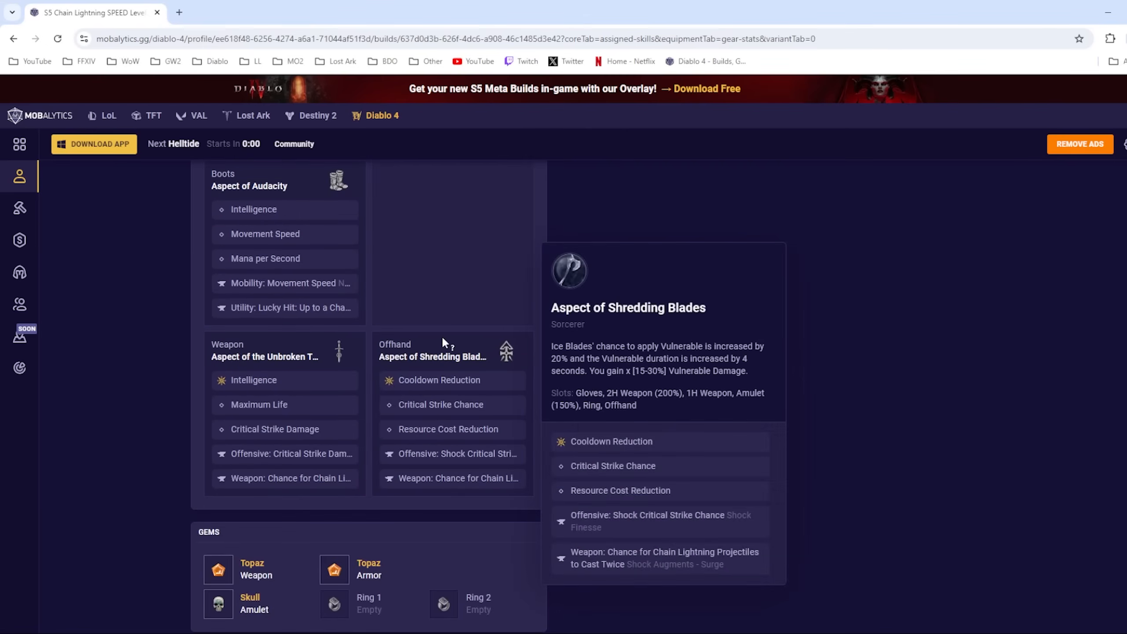
pyautogui.moveTo(653, 361)
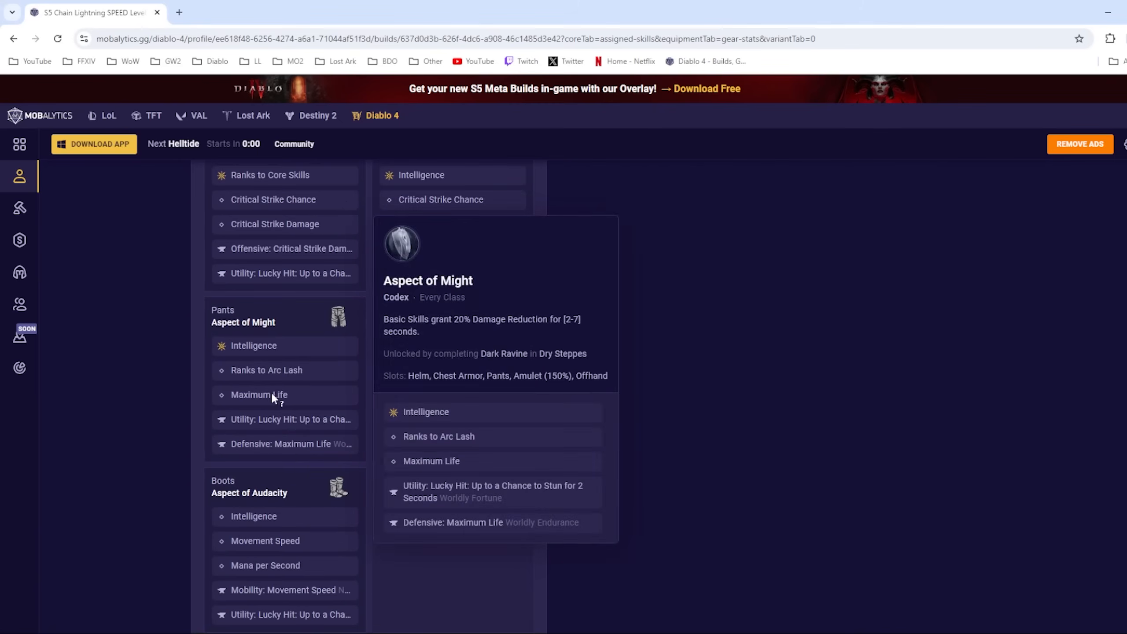
pyautogui.scroll(-3)
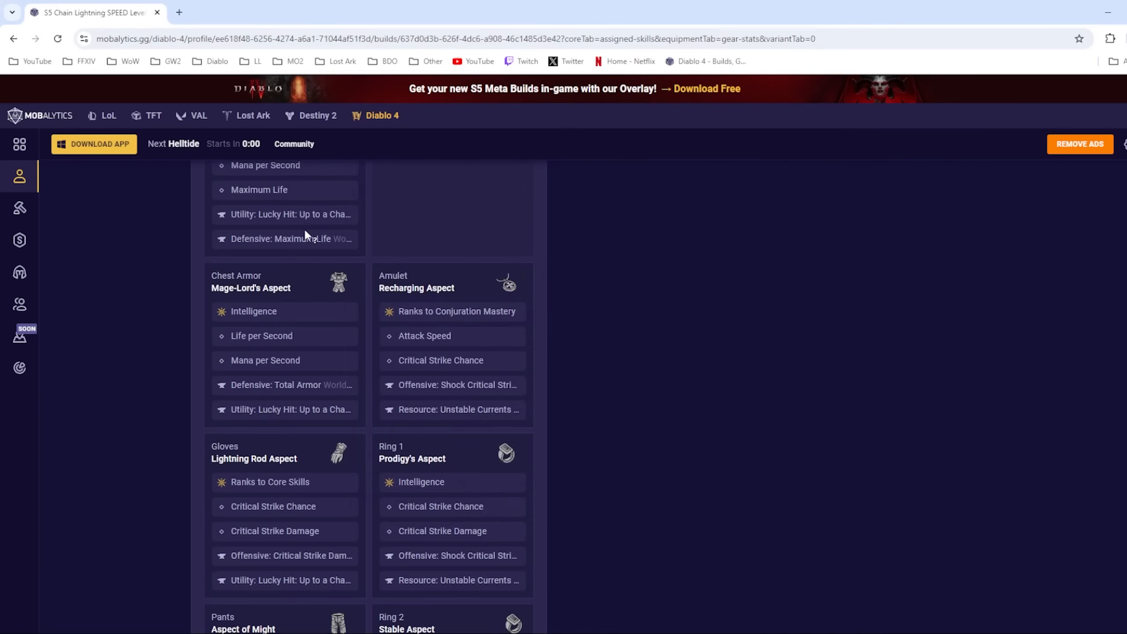
pyautogui.scroll(-3)
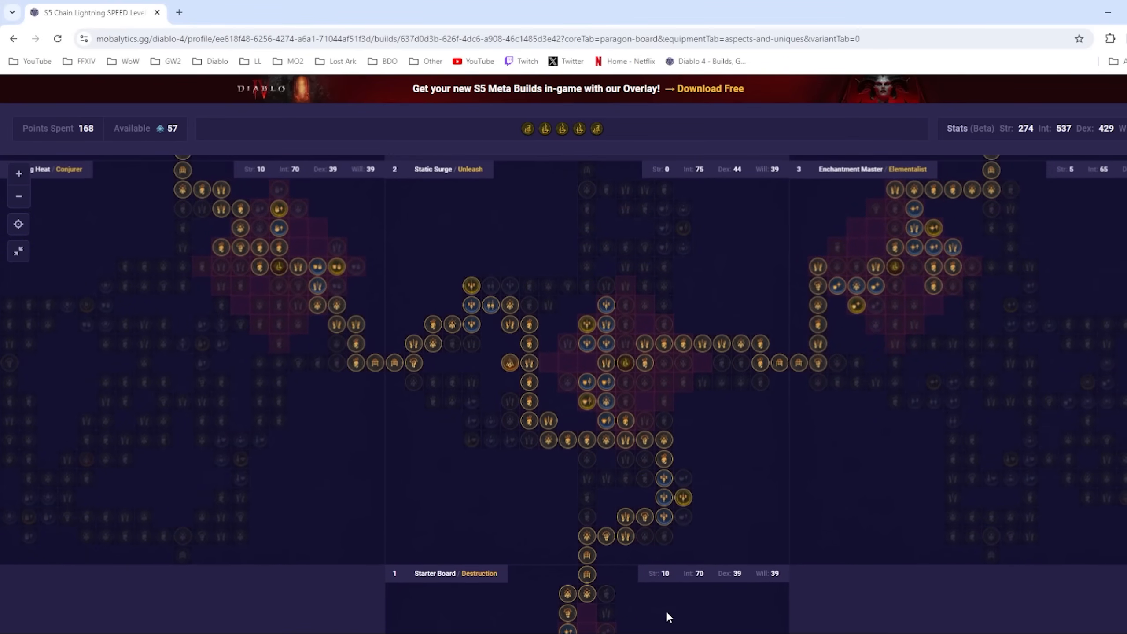
pyautogui.moveTo(509, 368)
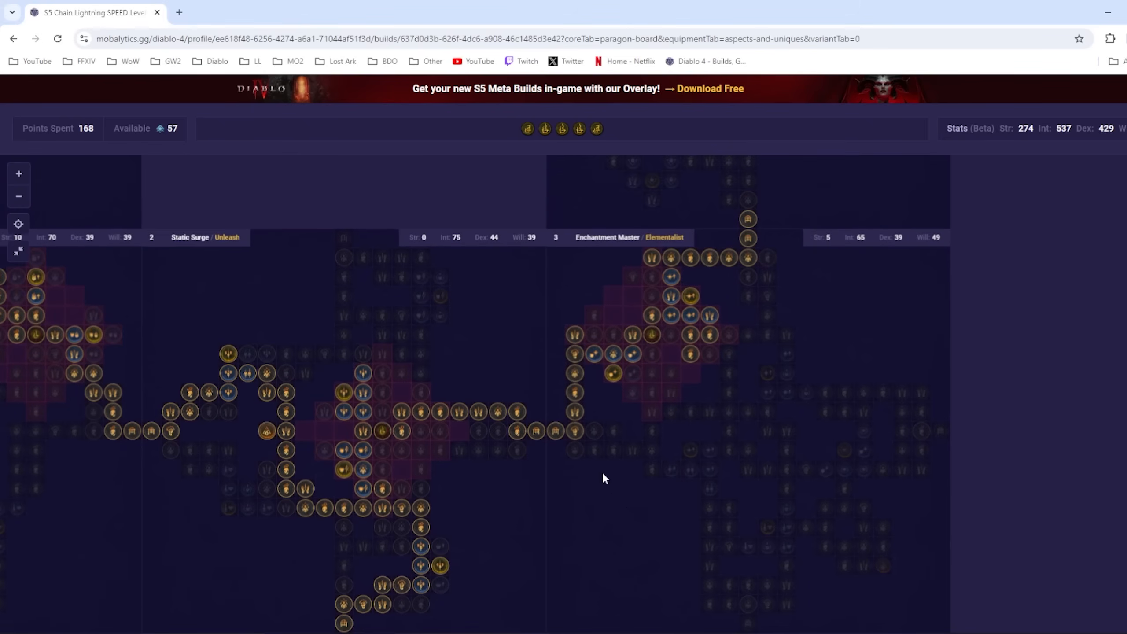
pyautogui.moveTo(656, 342)
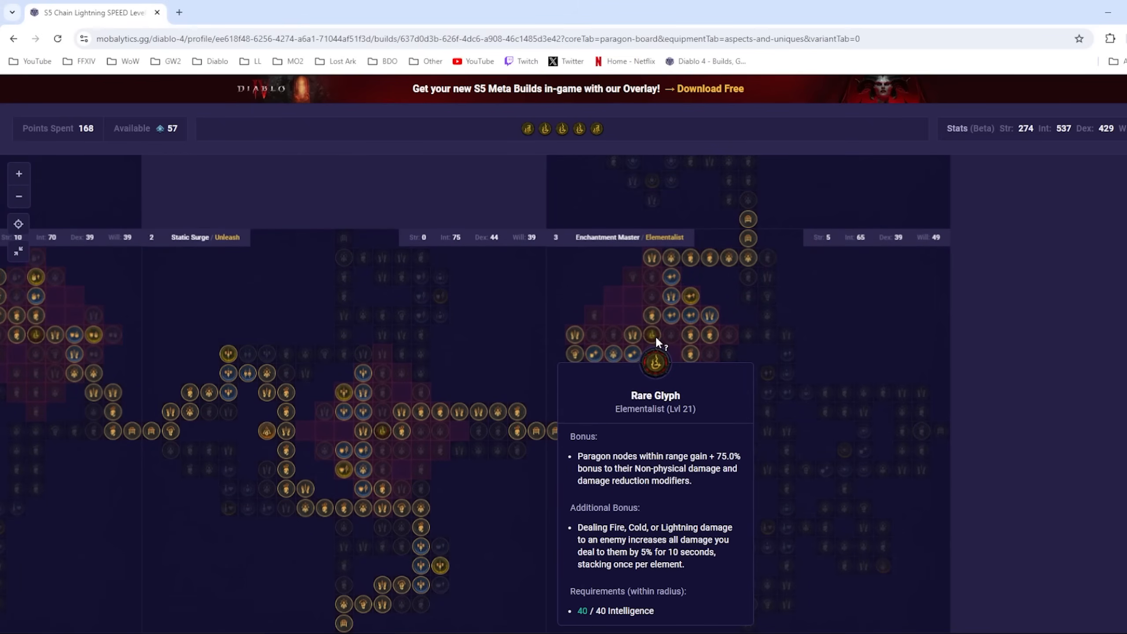
pyautogui.moveTo(687, 286)
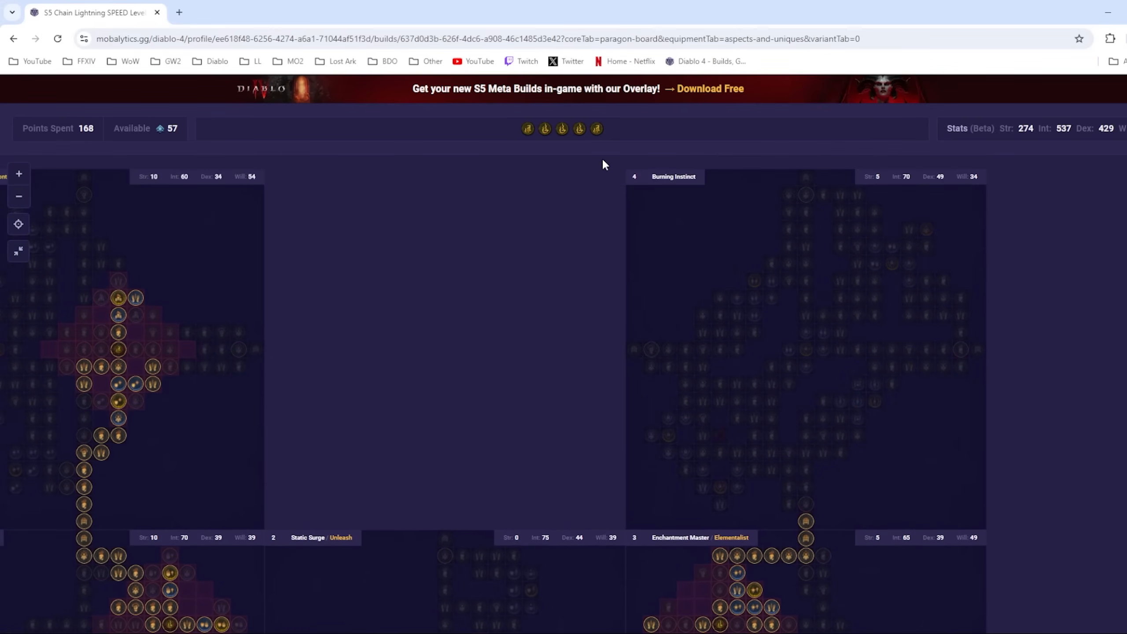
pyautogui.moveTo(708, 351)
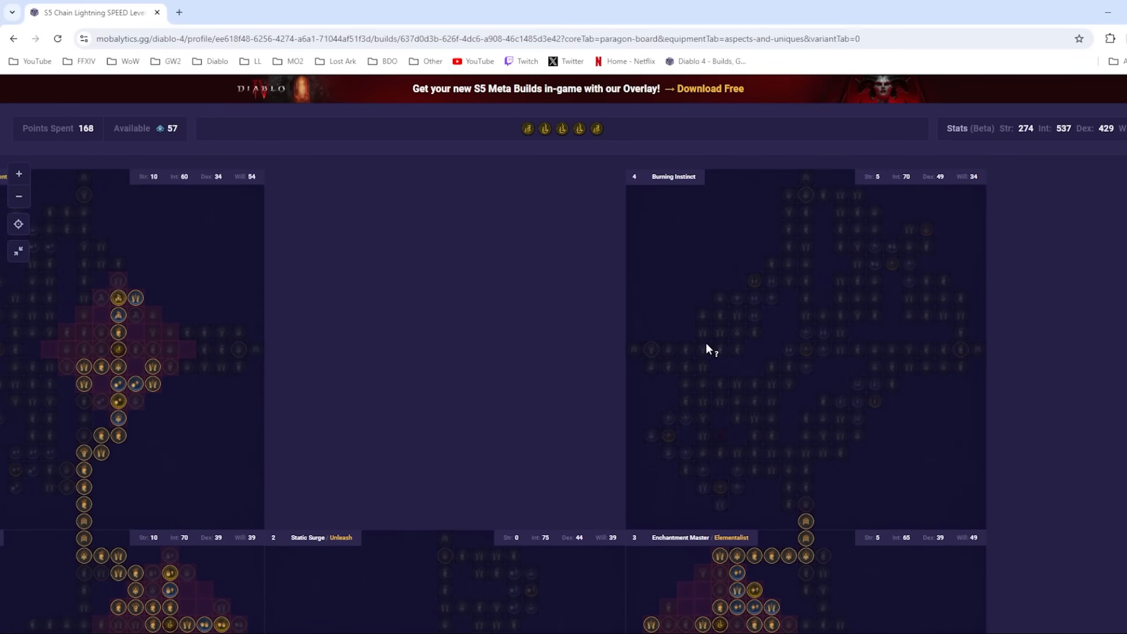
pyautogui.moveTo(885, 453)
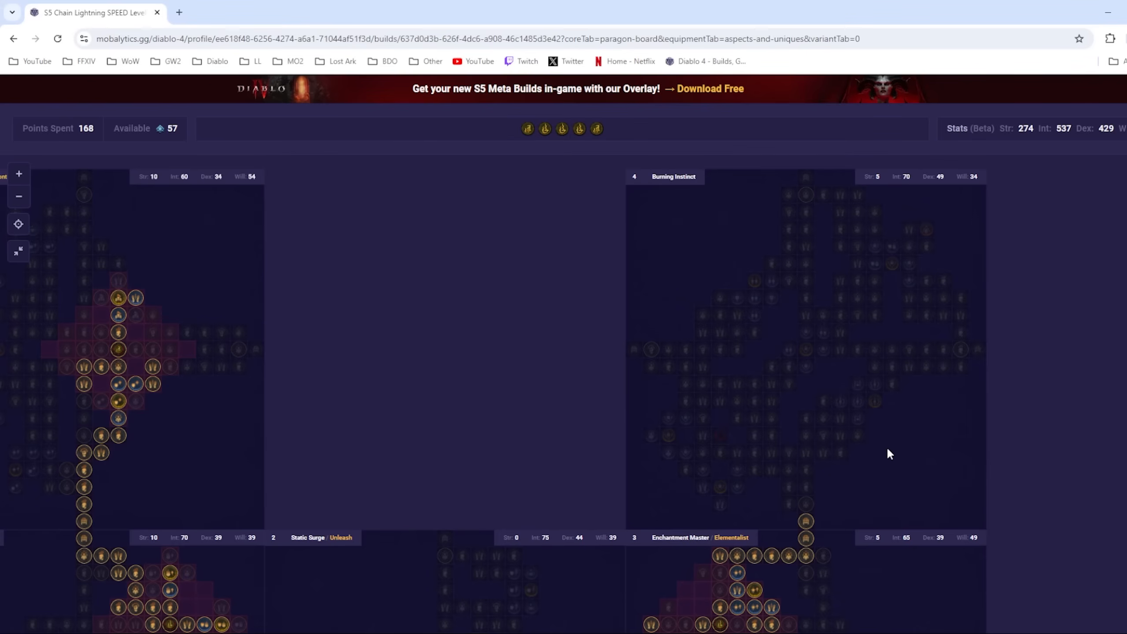
pyautogui.moveTo(700, 491)
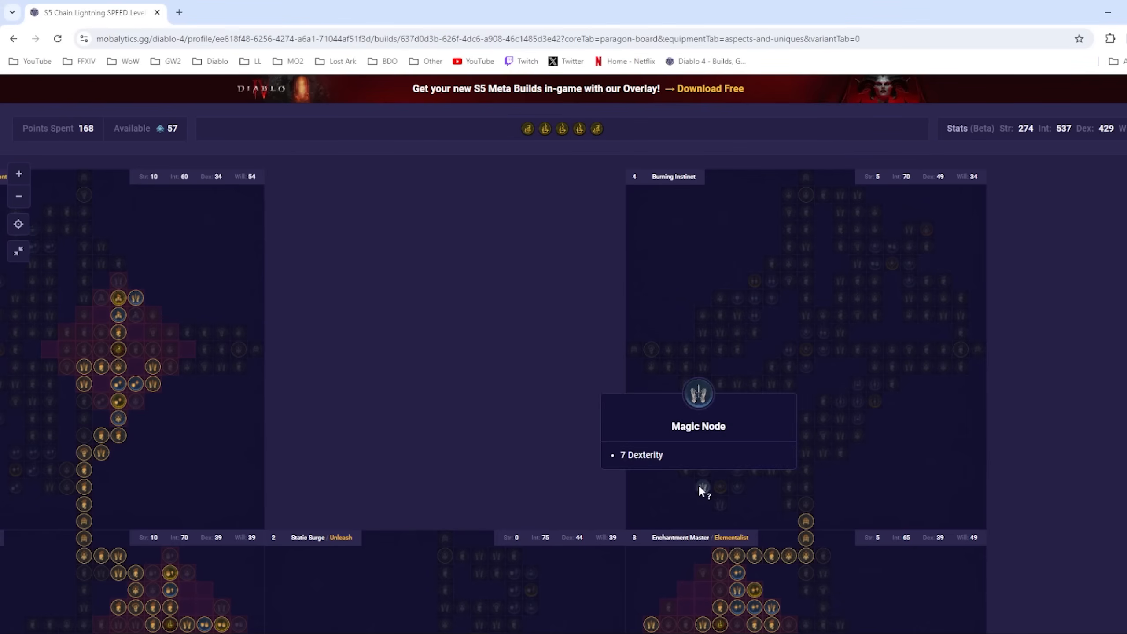
pyautogui.moveTo(670, 422)
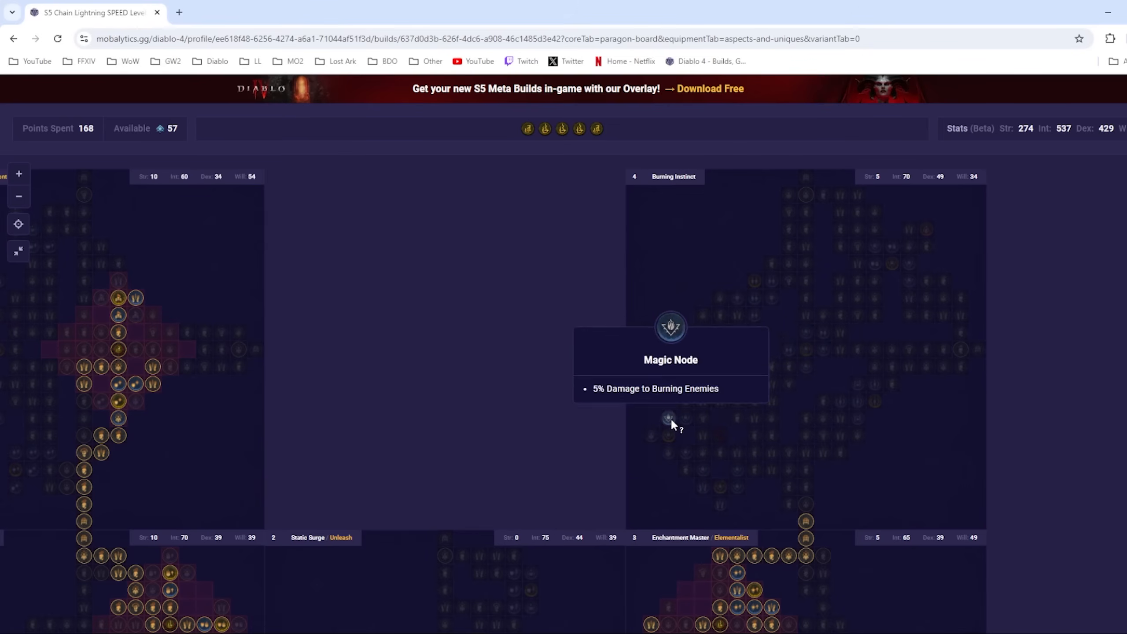
pyautogui.moveTo(714, 430)
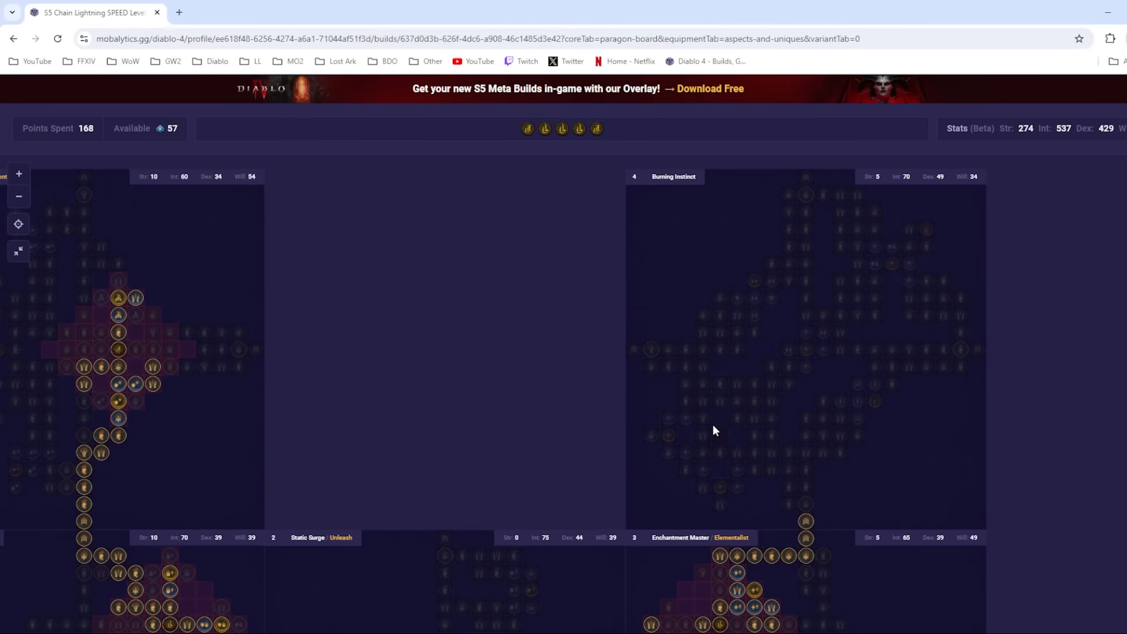
pyautogui.moveTo(898, 449)
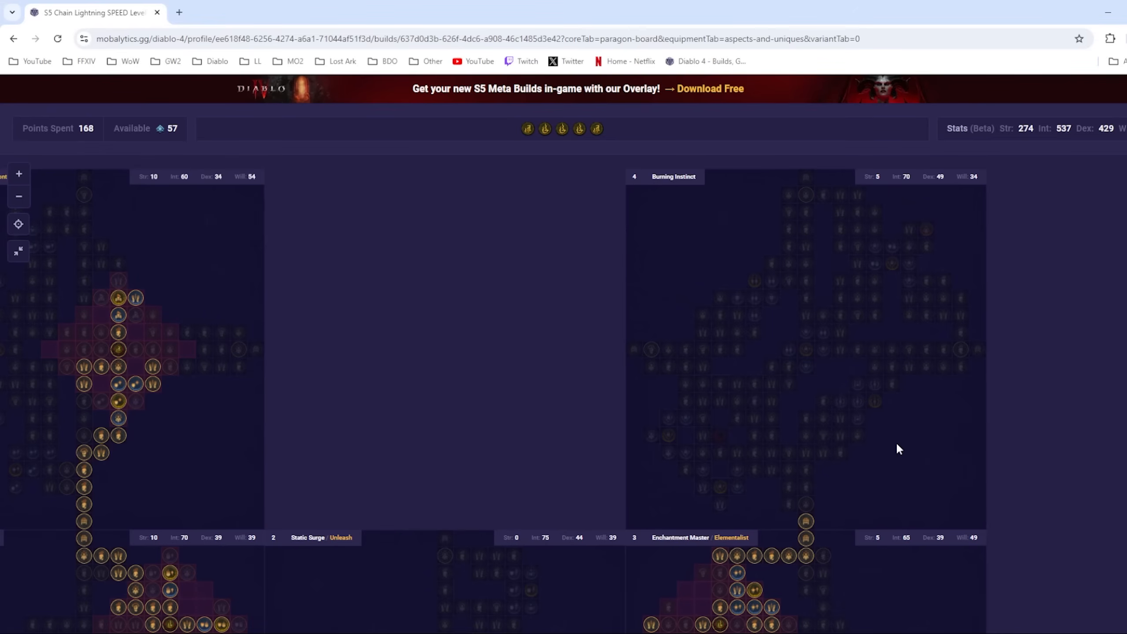
pyautogui.moveTo(884, 438)
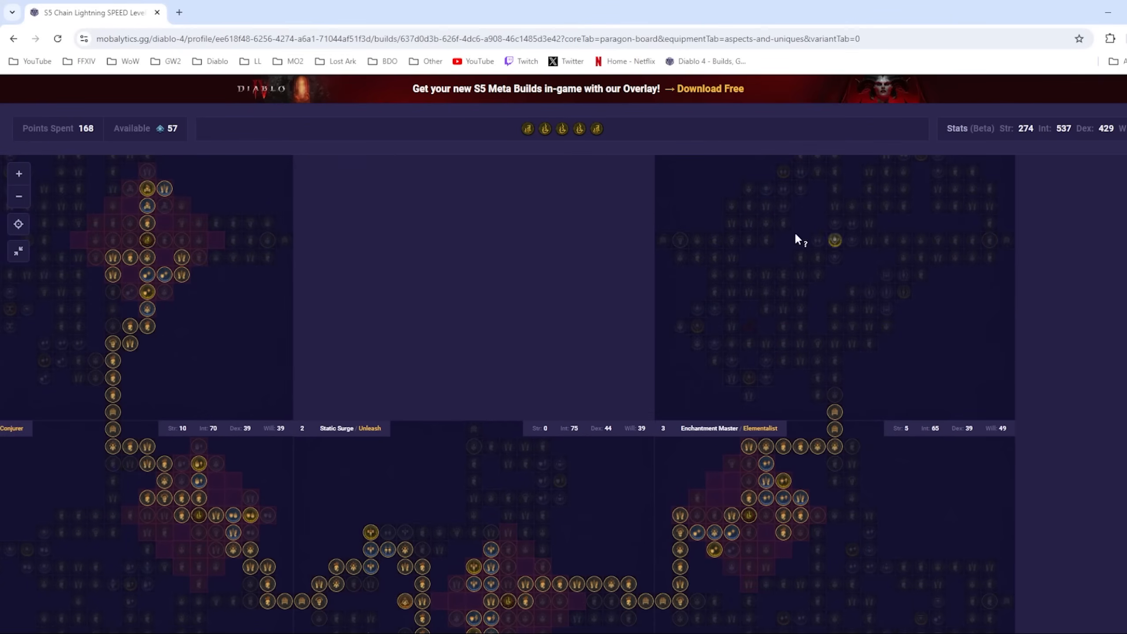
pyautogui.moveTo(655, 297)
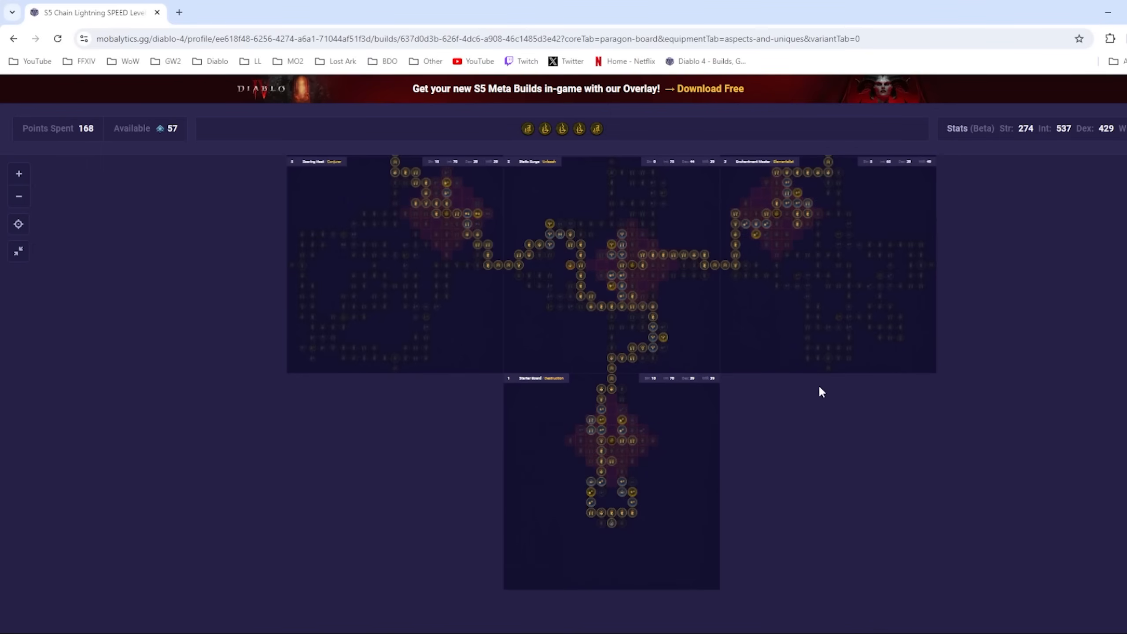
# Pan the paragon board view, then return to the build's Assigned Skills overview
pyautogui.moveTo(822, 392); pyautogui.dragTo(767, 414)
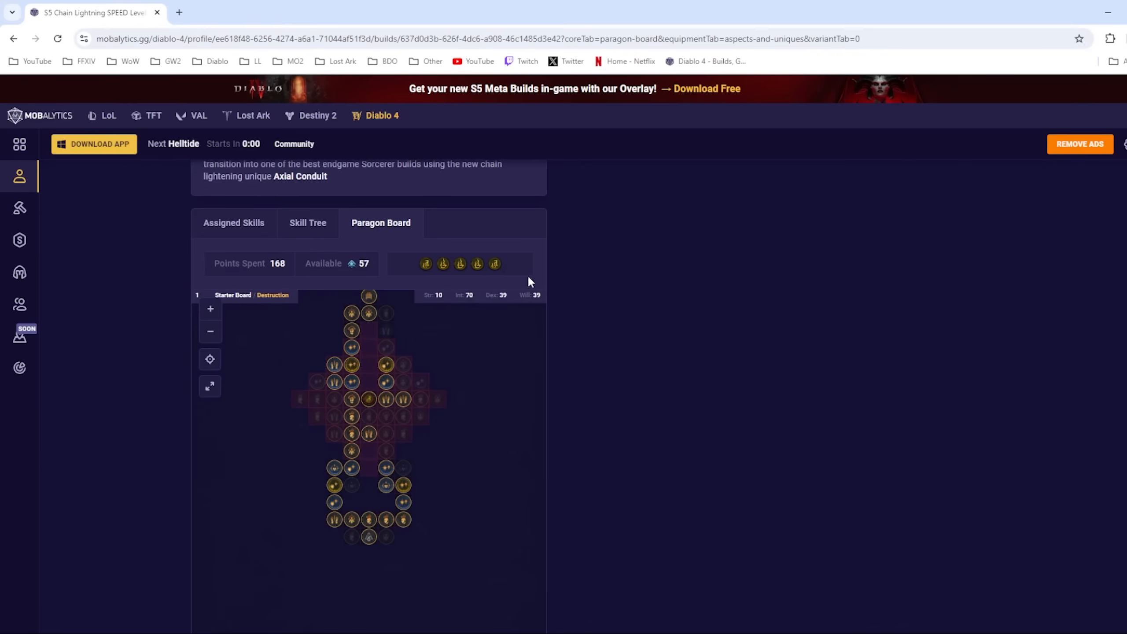
pyautogui.click(234, 223)
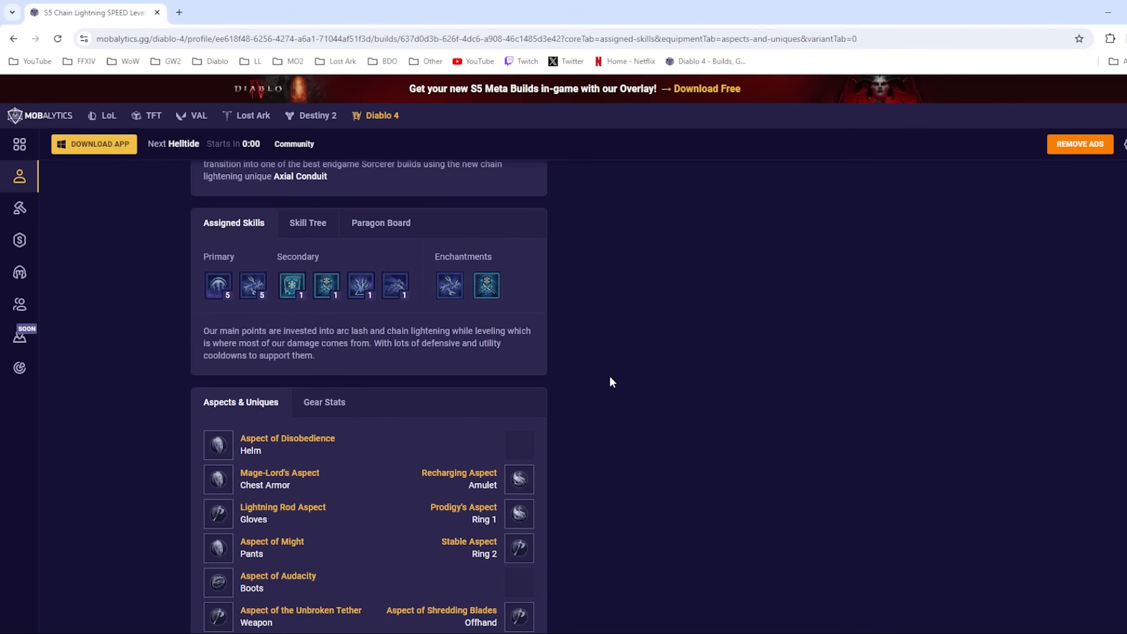